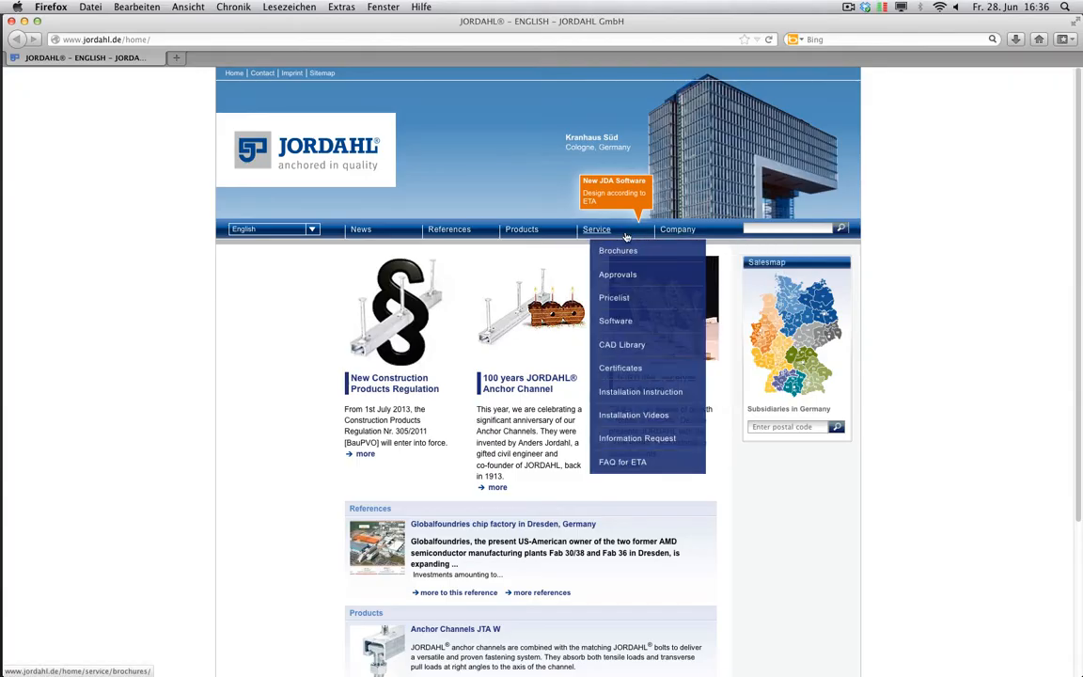
pyautogui.moveTo(617, 319)
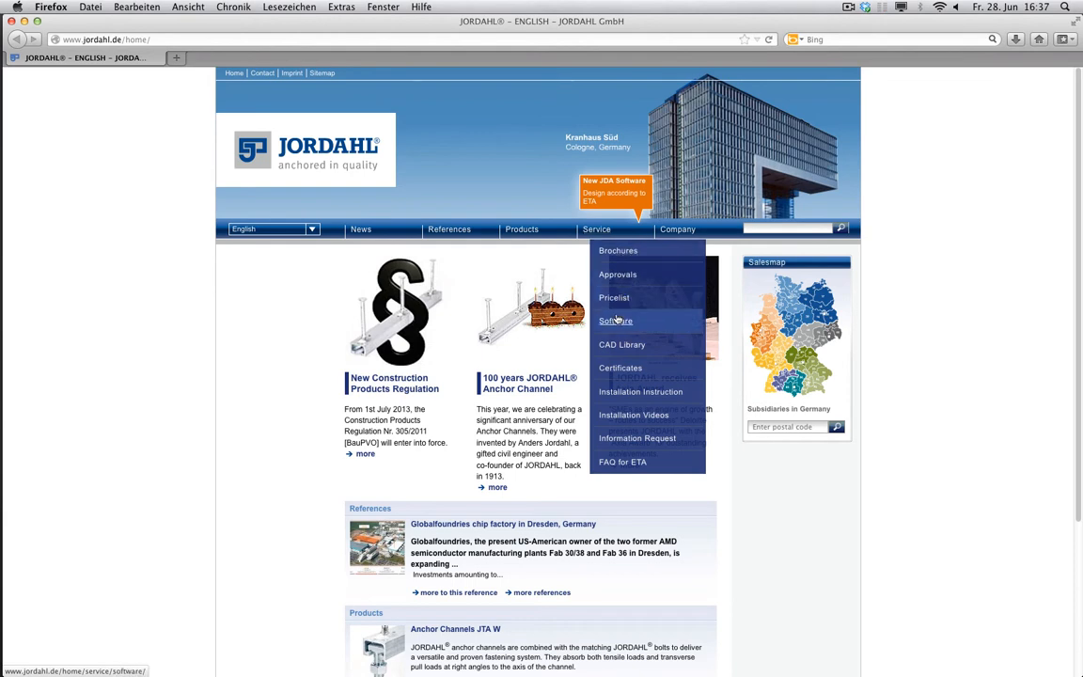
# - Navigate to the JORDAHL Software downloads page via the Service menu
pyautogui.click(617, 320)
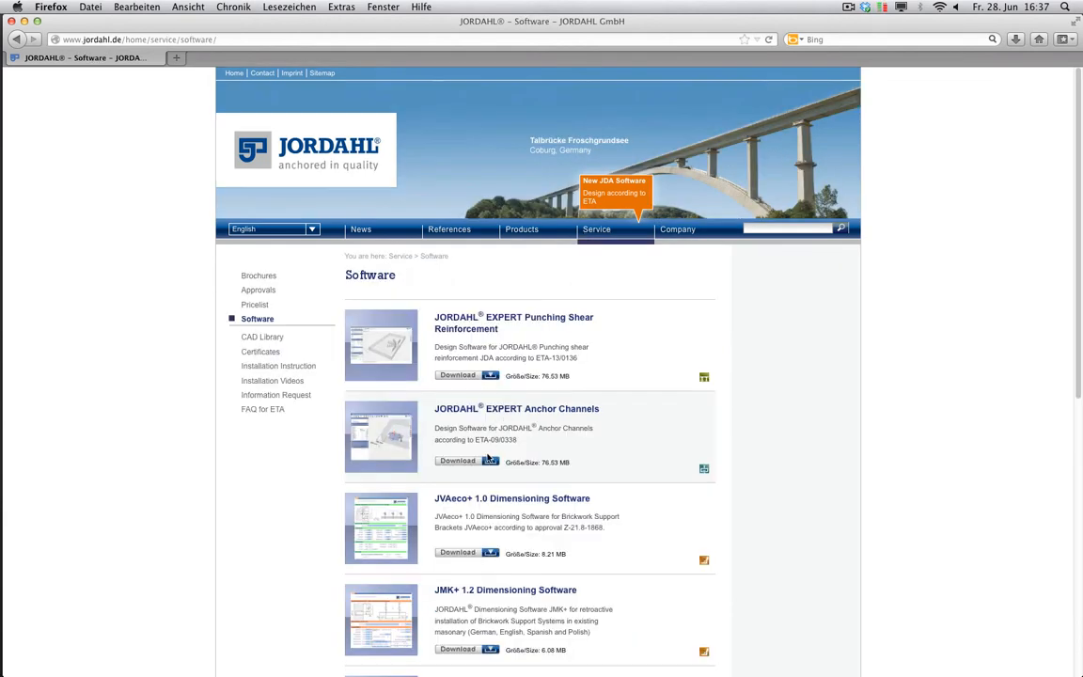
pyautogui.moveTo(489, 459)
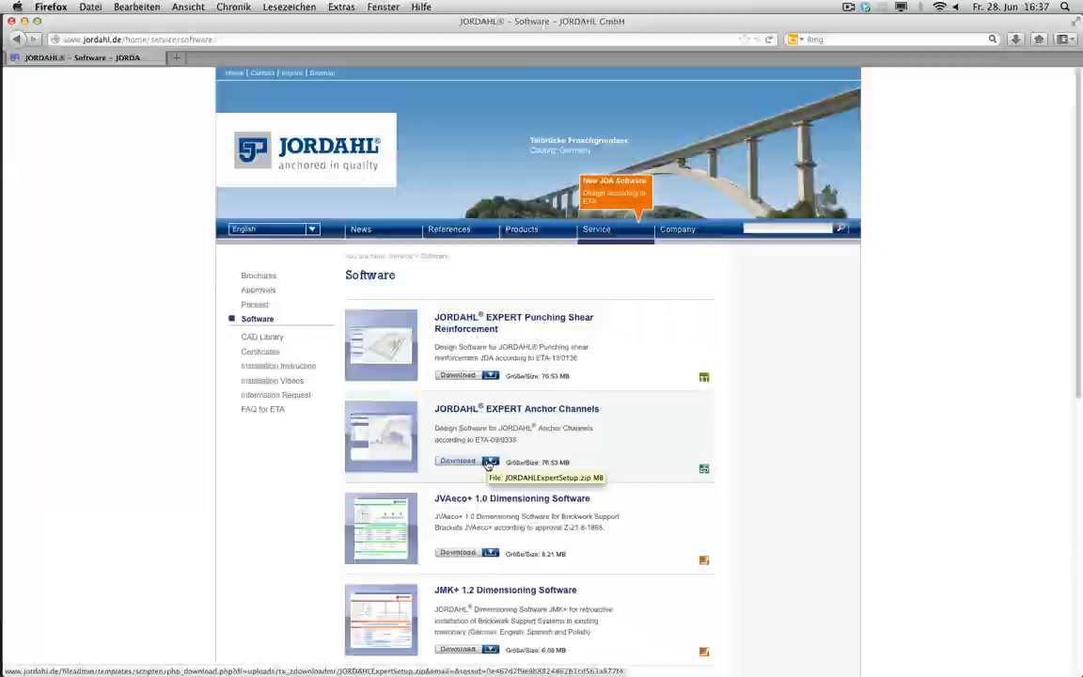
pyautogui.click(457, 463)
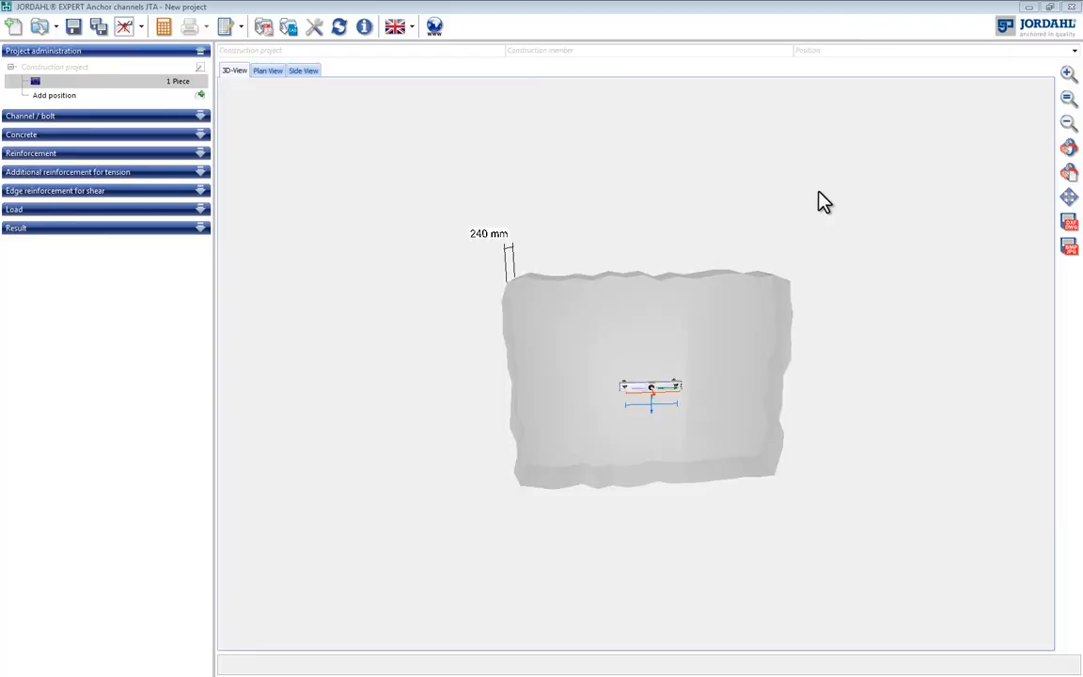
pyautogui.moveTo(658, 160)
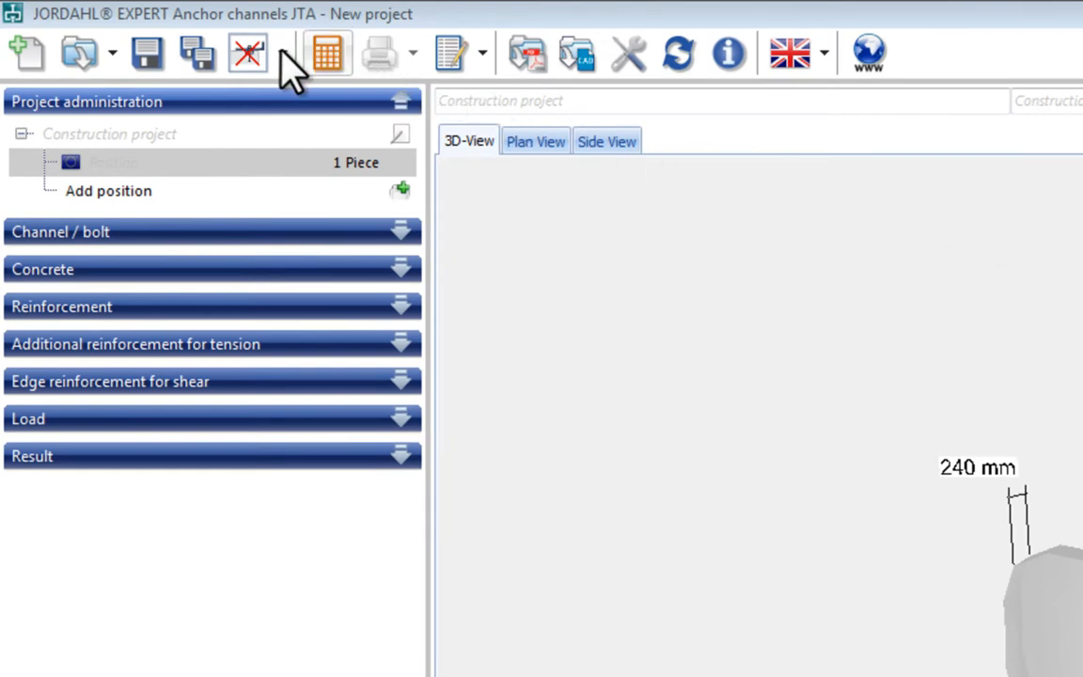
pyautogui.click(282, 53)
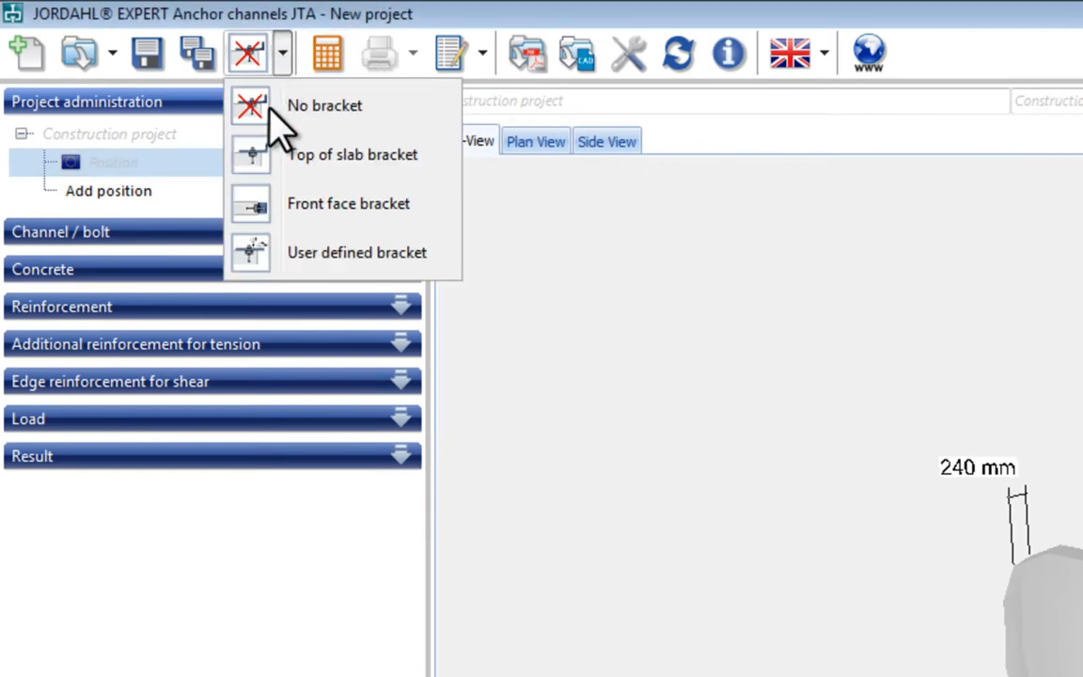
pyautogui.moveTo(329, 263)
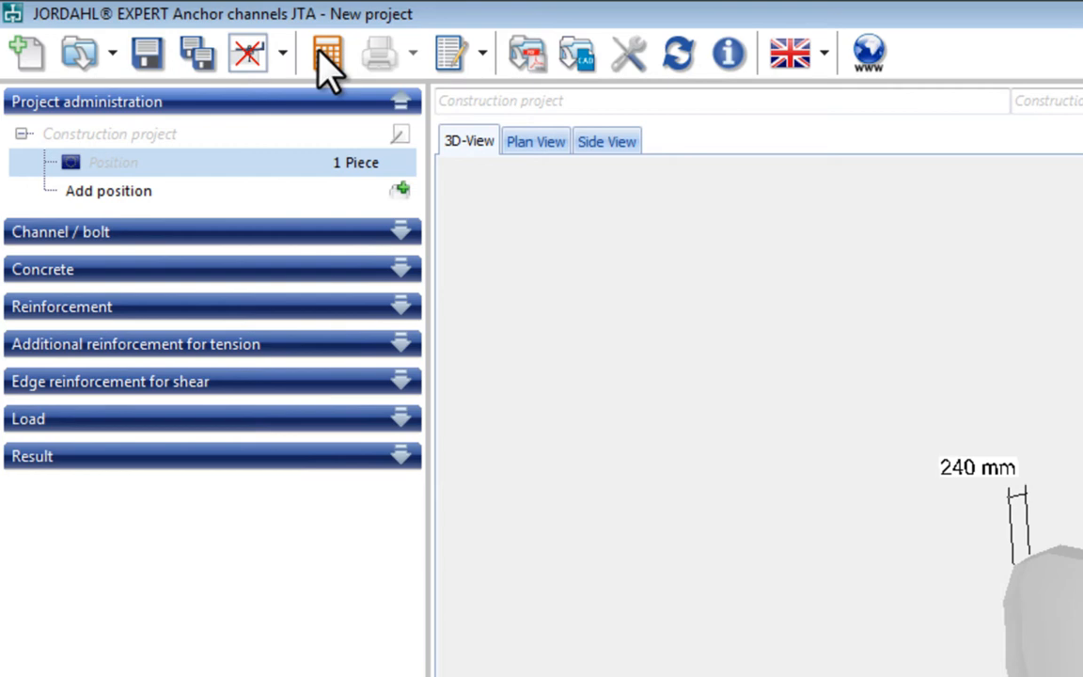
pyautogui.moveTo(327, 53)
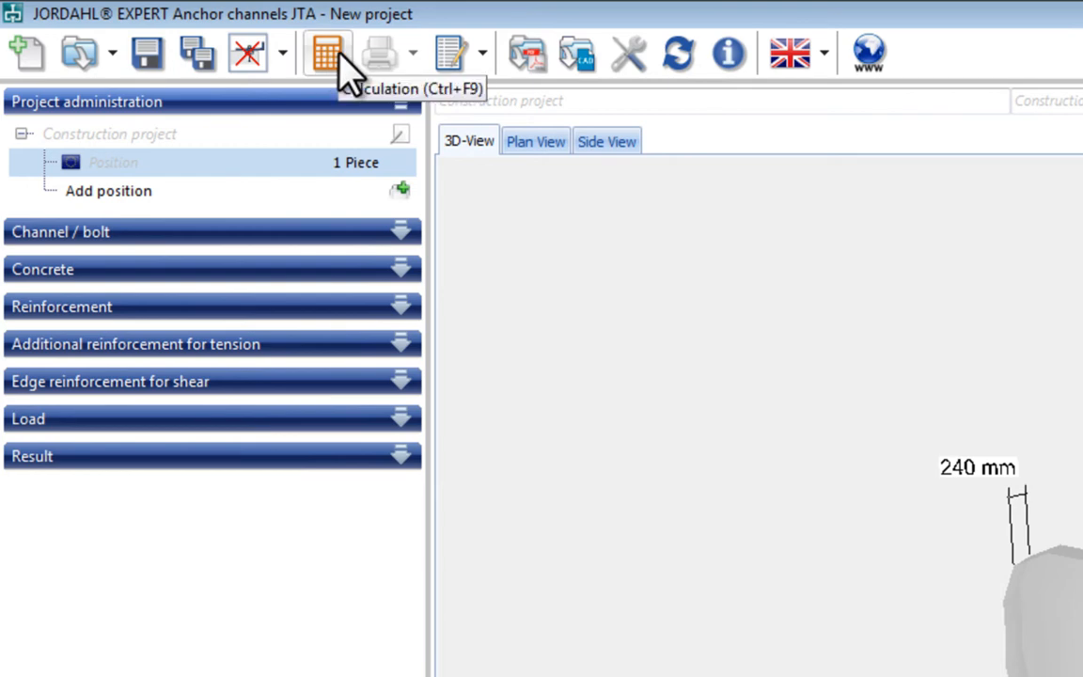
pyautogui.moveTo(402, 71)
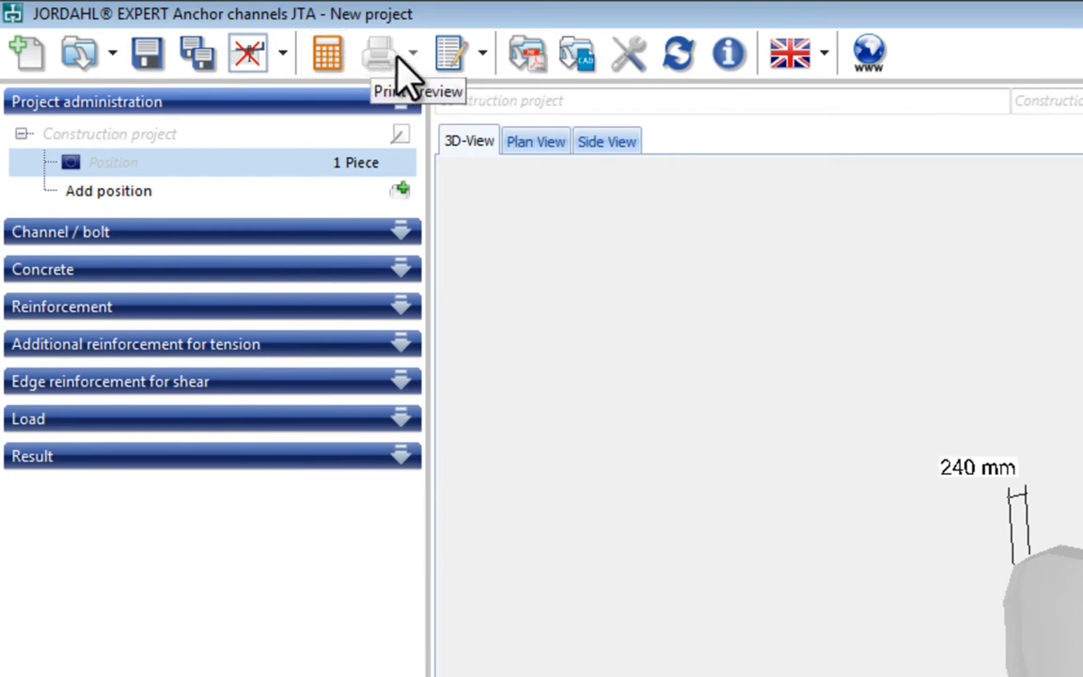
pyautogui.moveTo(404, 75)
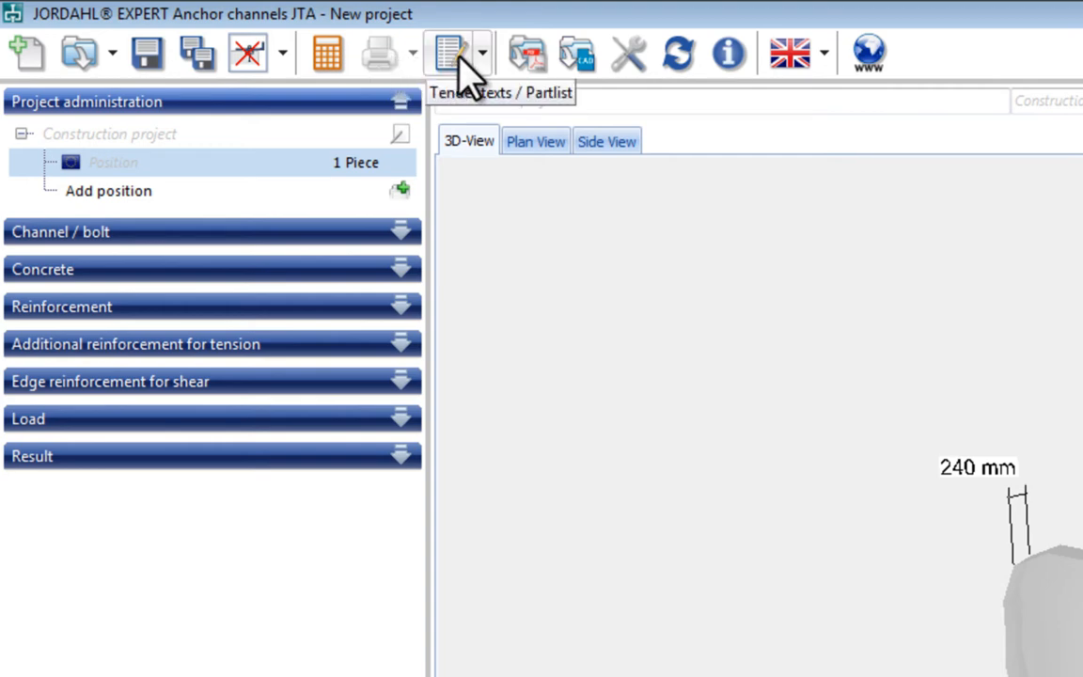
pyautogui.moveTo(527, 53)
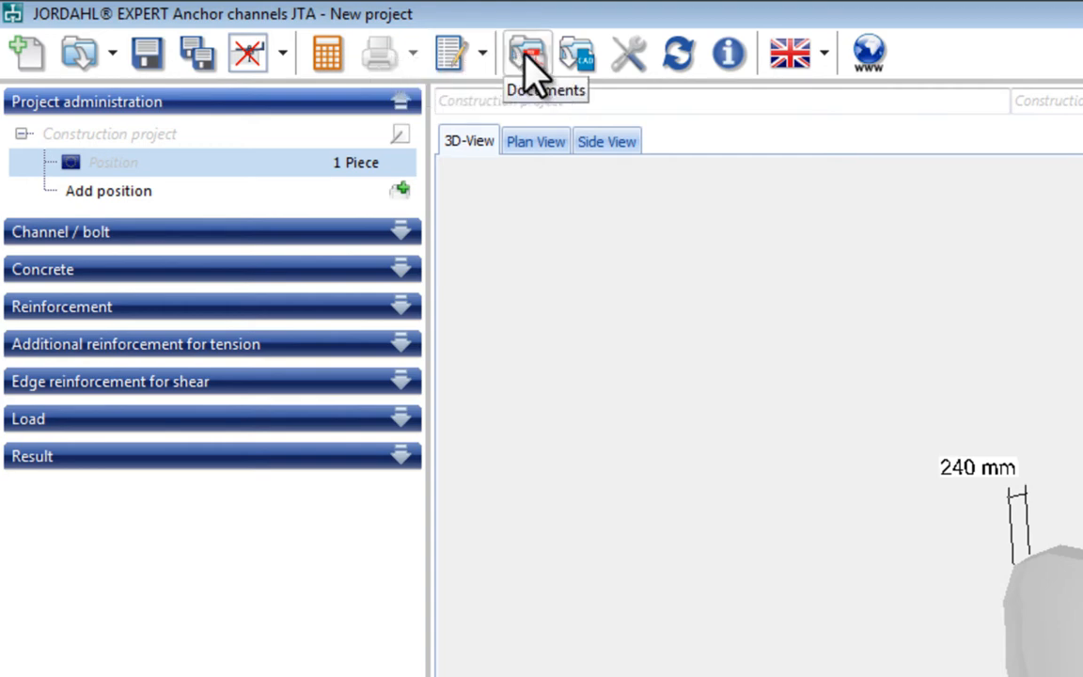
pyautogui.moveTo(576, 52)
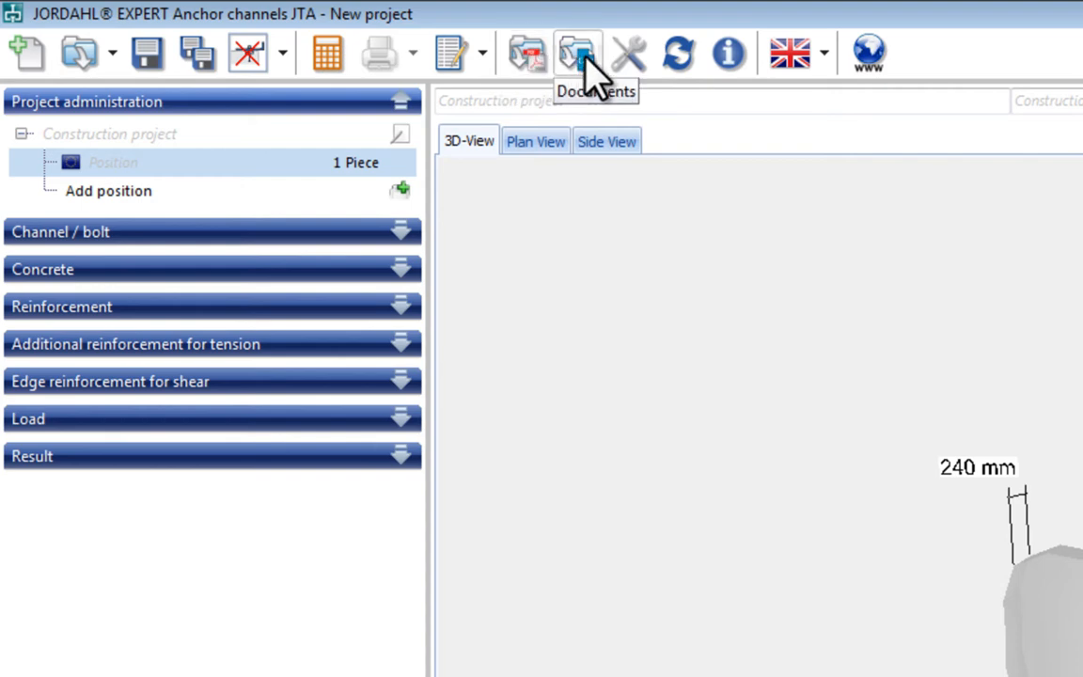
pyautogui.moveTo(628, 53)
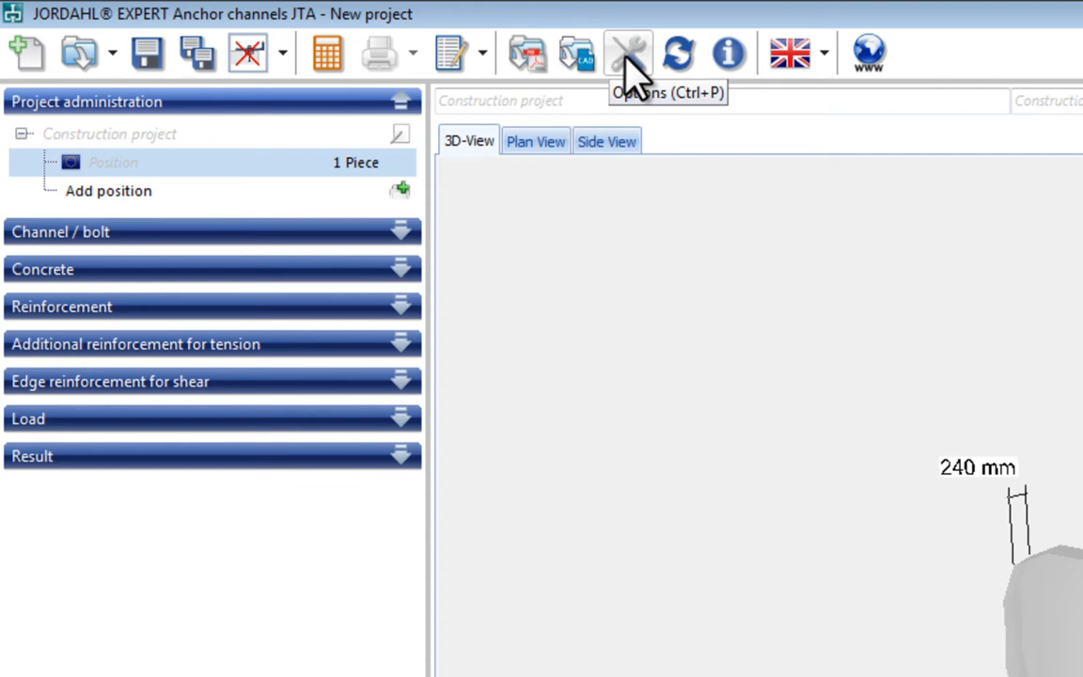
pyautogui.click(628, 53)
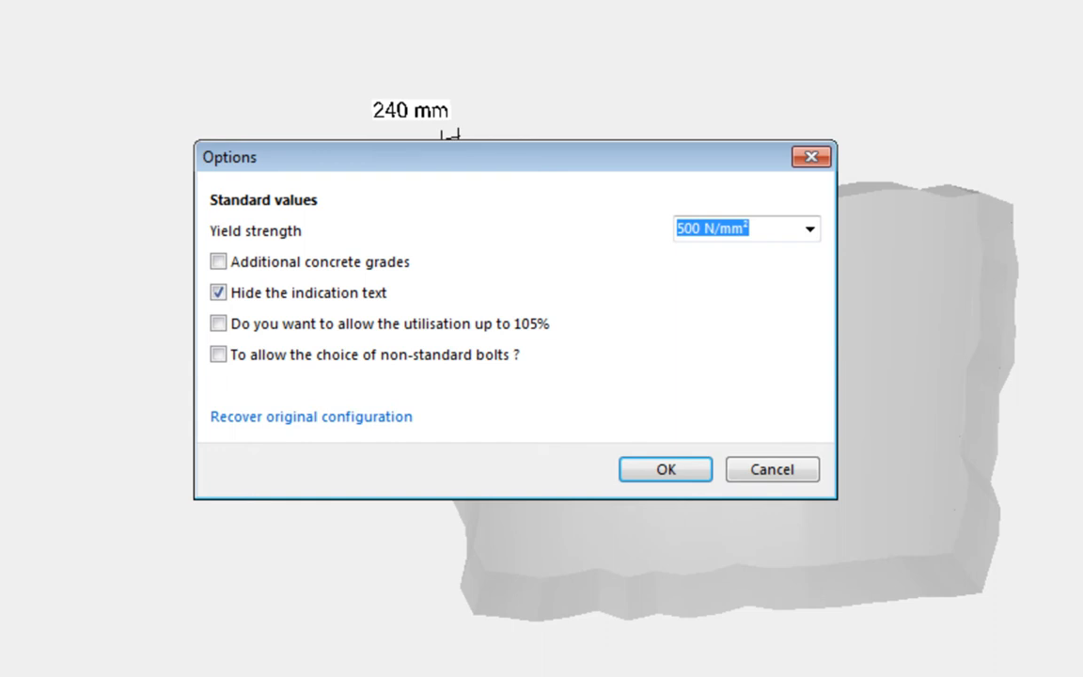
pyautogui.click(666, 468)
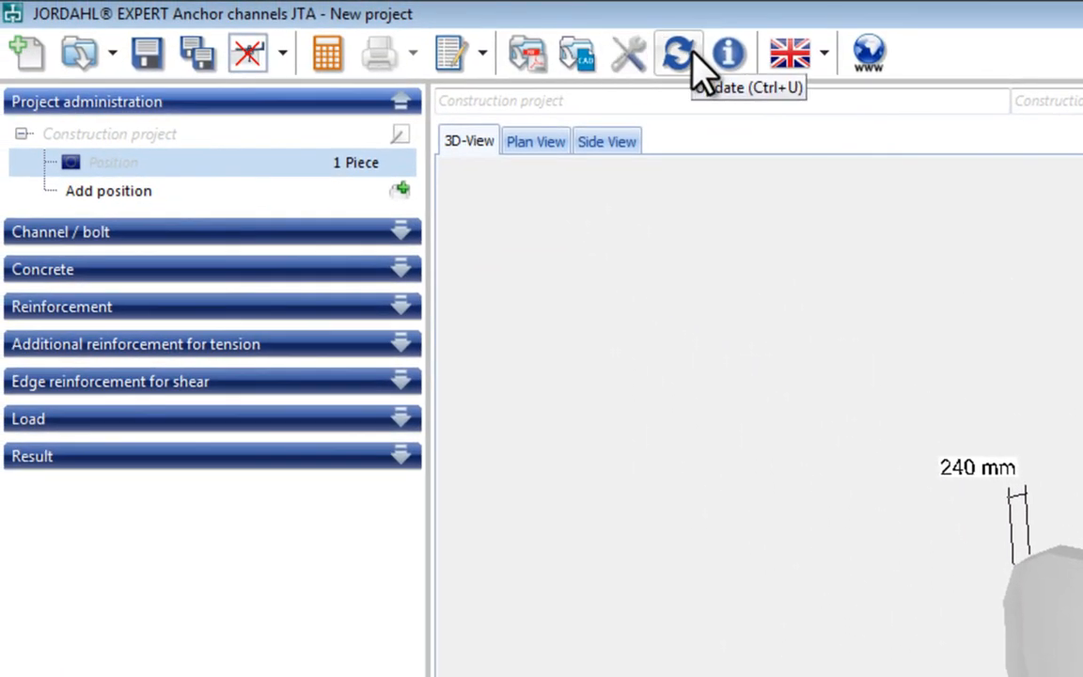
pyautogui.moveTo(773, 71)
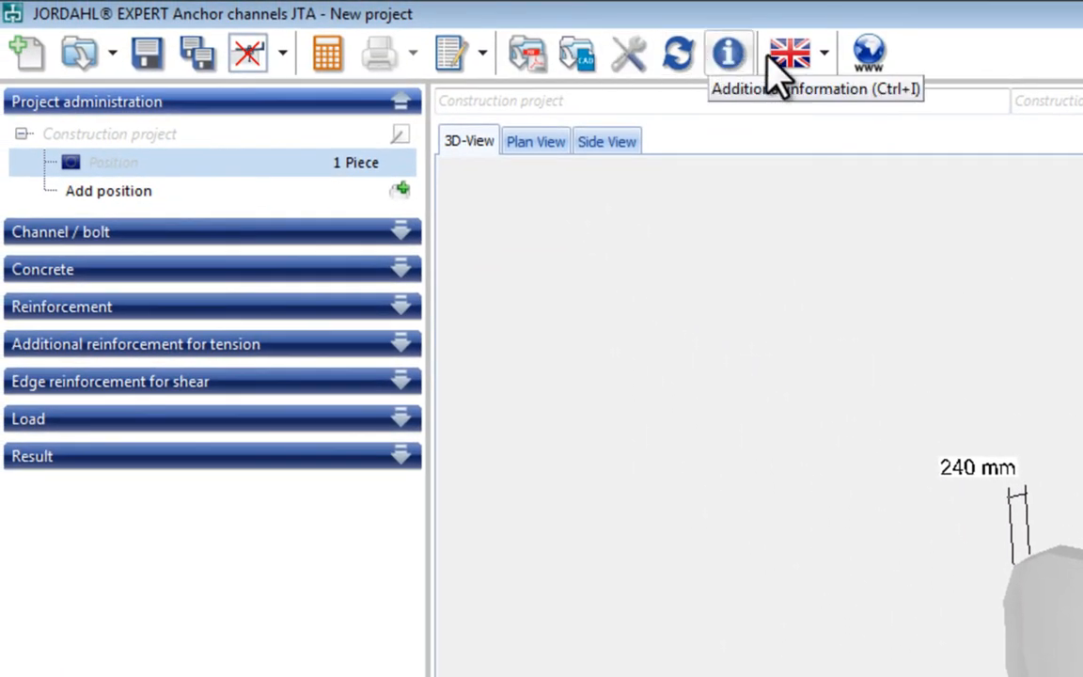
pyautogui.click(824, 53)
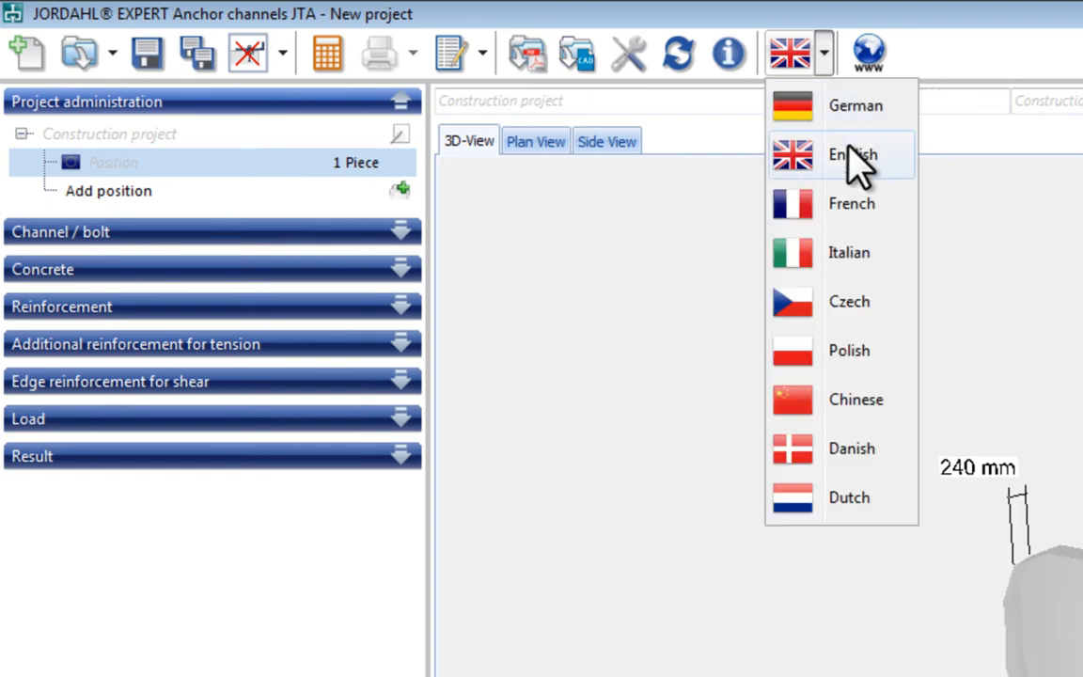
pyautogui.moveTo(874, 350)
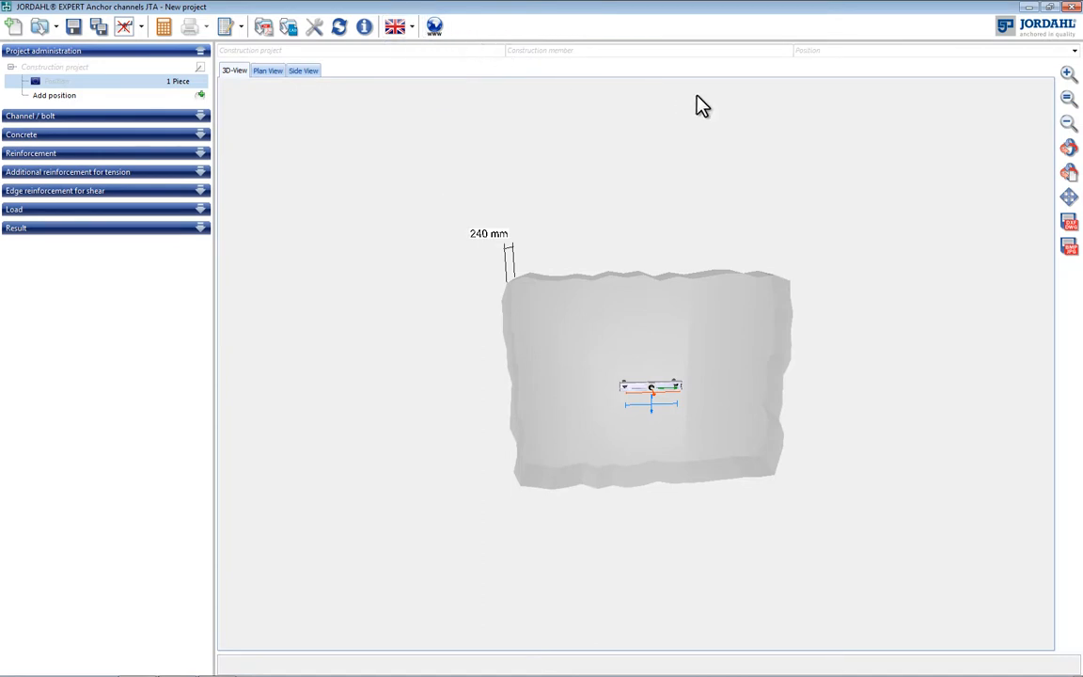
pyautogui.moveTo(1051, 156)
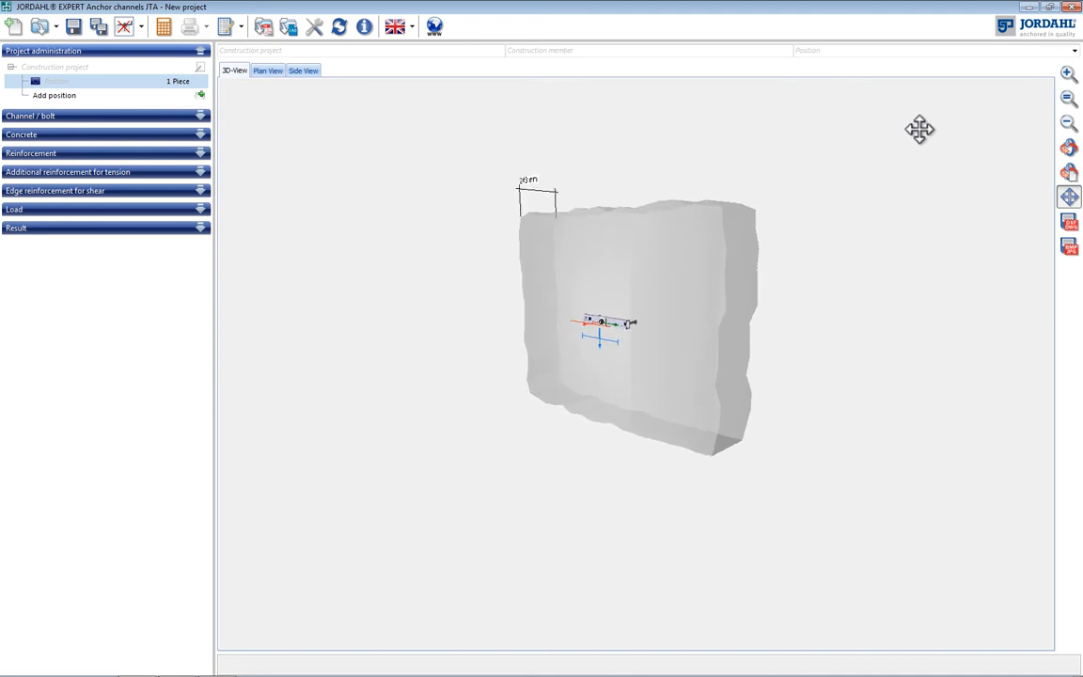
pyautogui.moveTo(1069, 177)
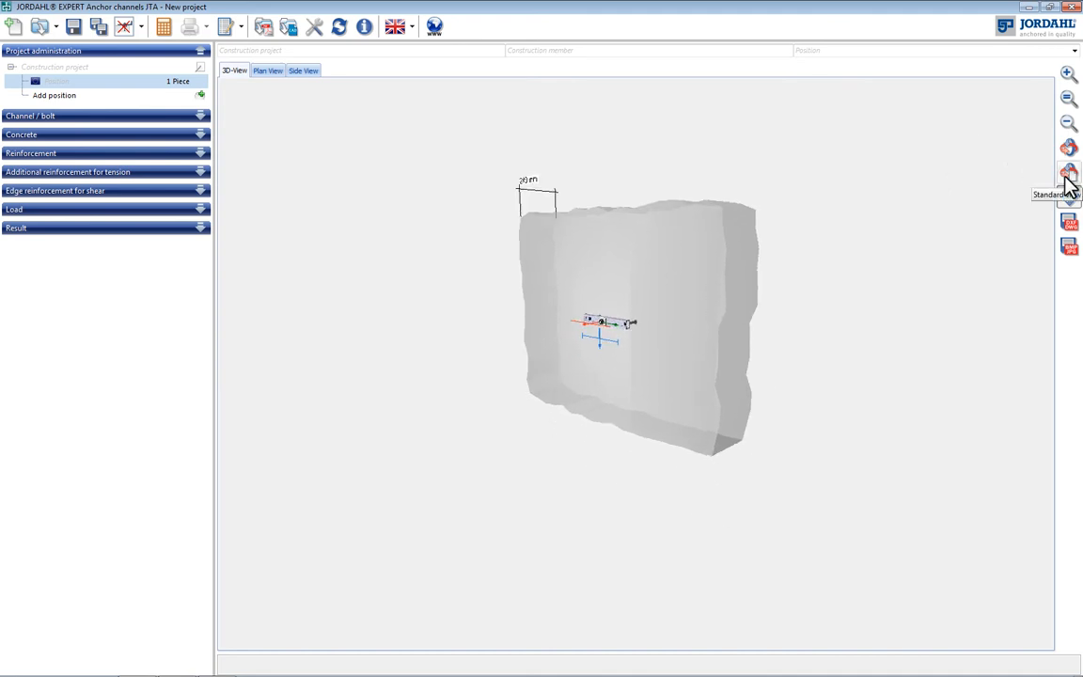
pyautogui.click(1068, 173)
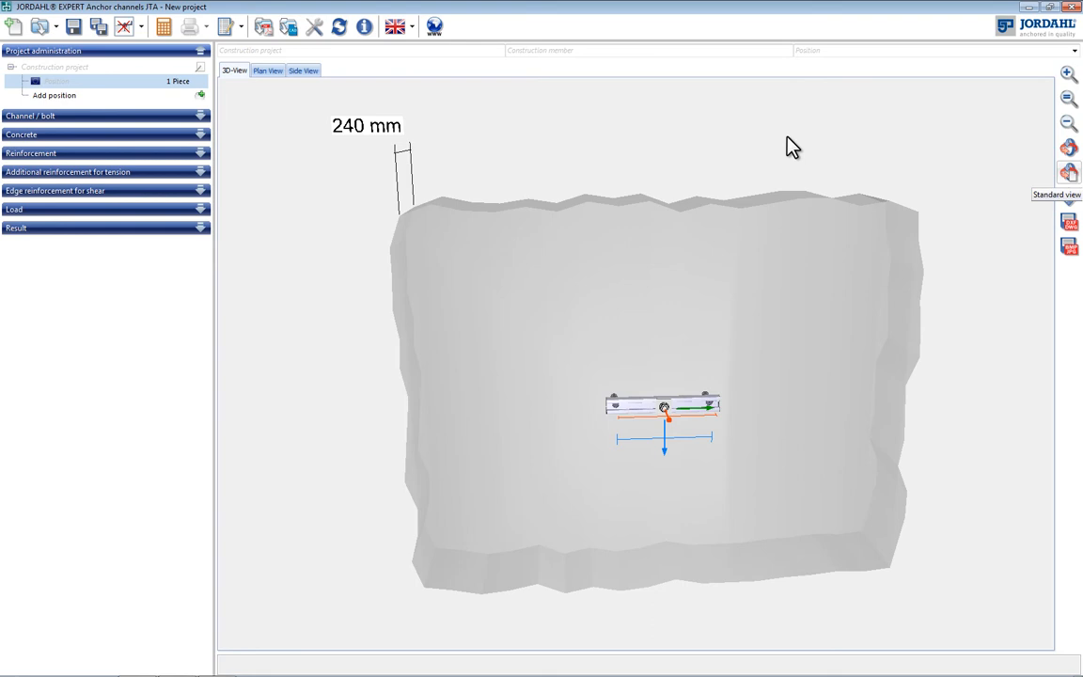
pyautogui.click(267, 72)
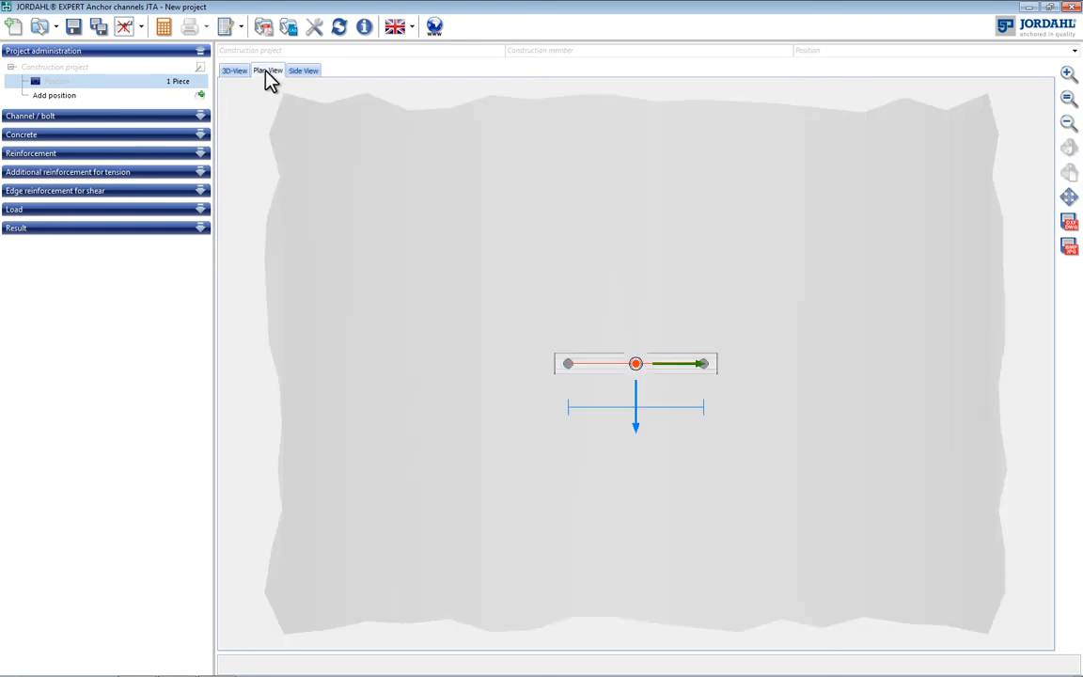
pyautogui.click(302, 71)
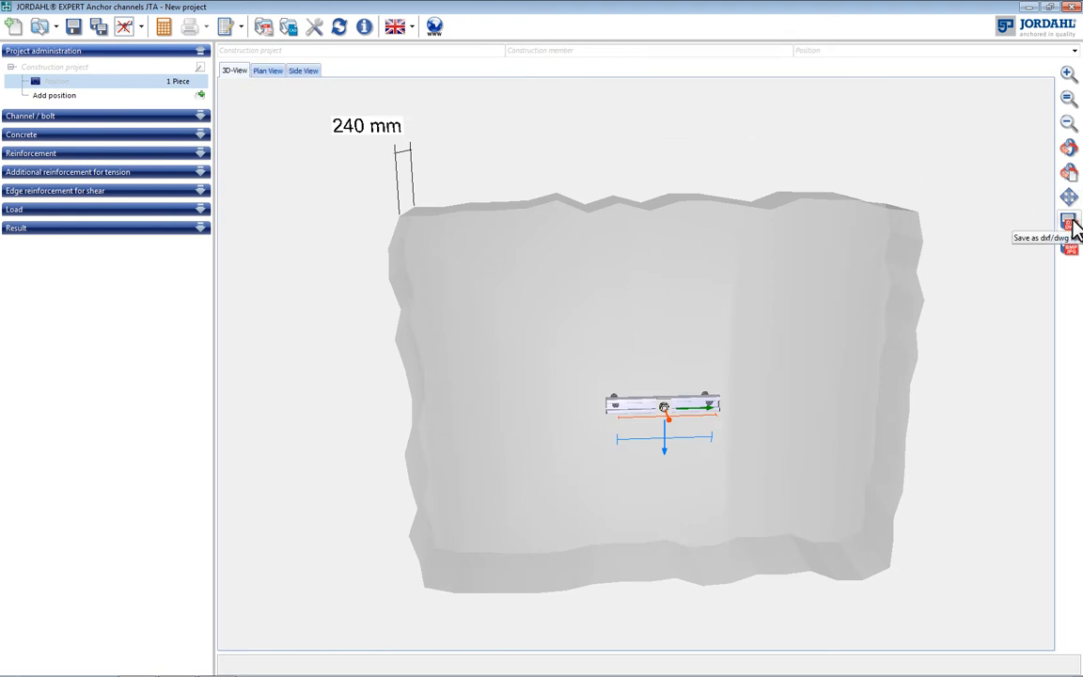
pyautogui.moveTo(1070, 248)
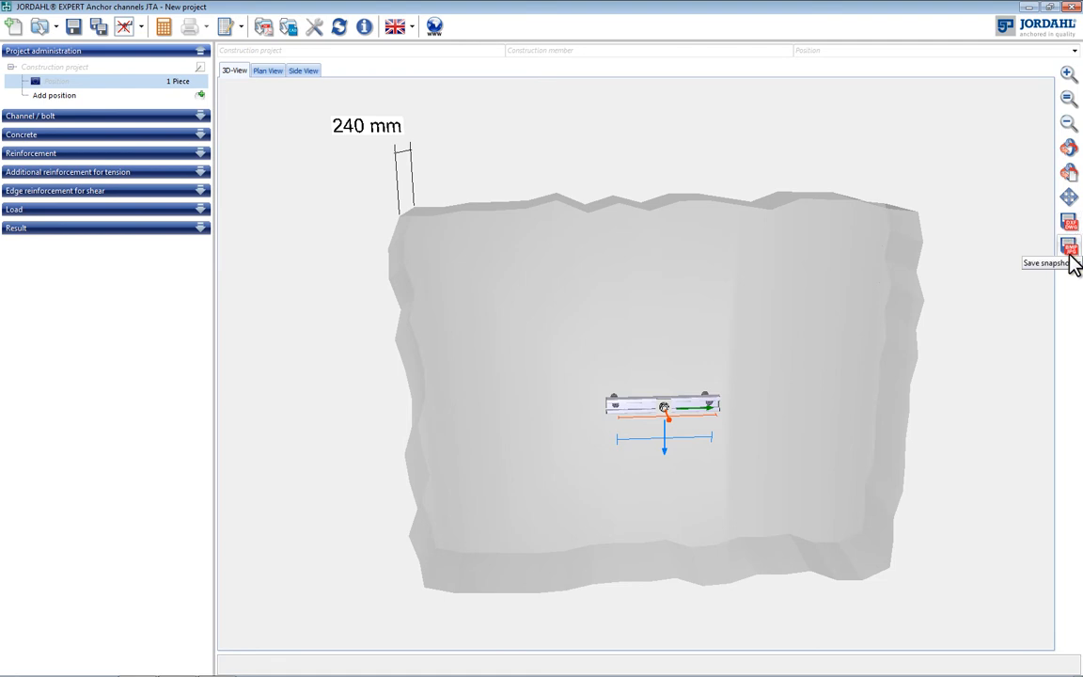
pyautogui.moveTo(775, 154)
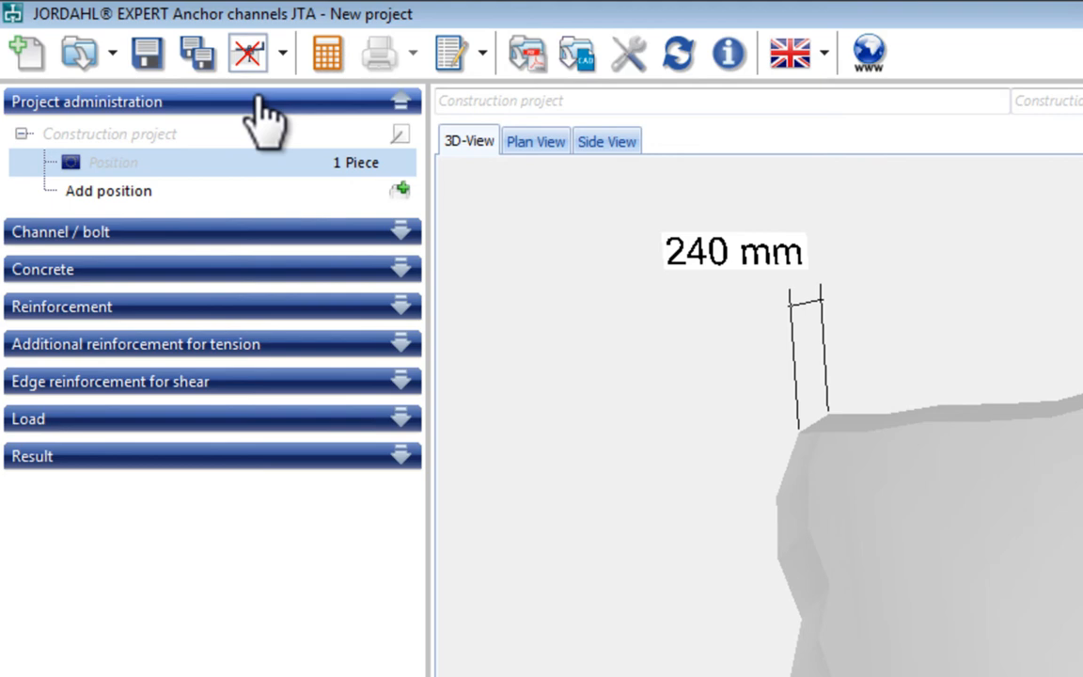
pyautogui.moveTo(278, 197)
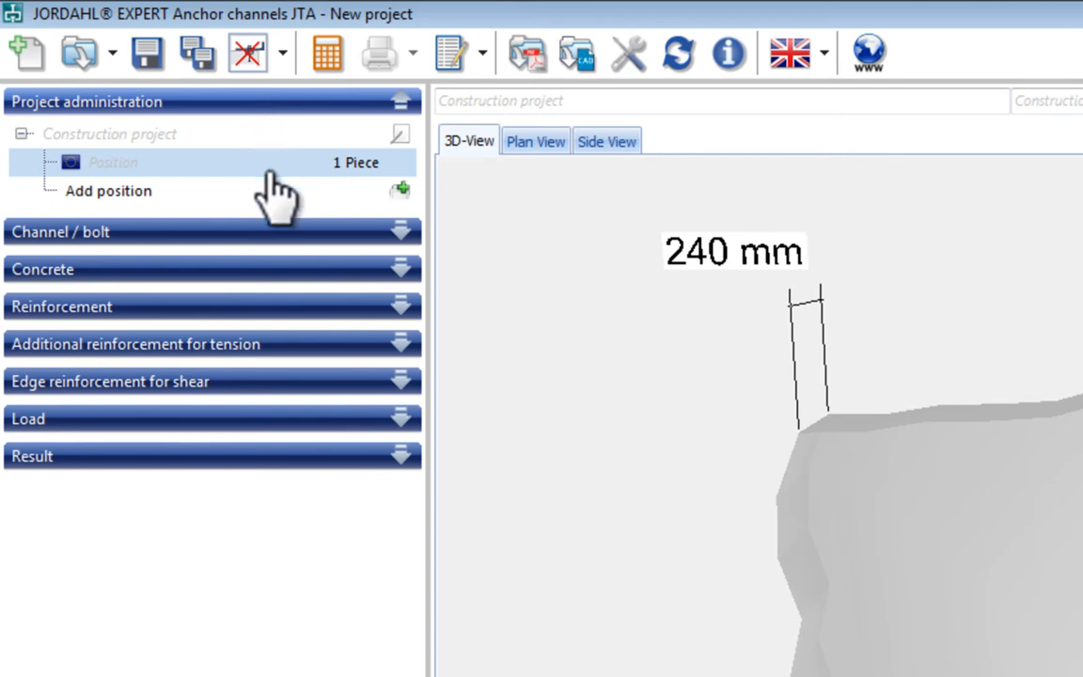
# - Set a wall-mounted, hot-dip galvanized standard 300 mm channel and expand the Concrete panel
pyautogui.click(188, 231)
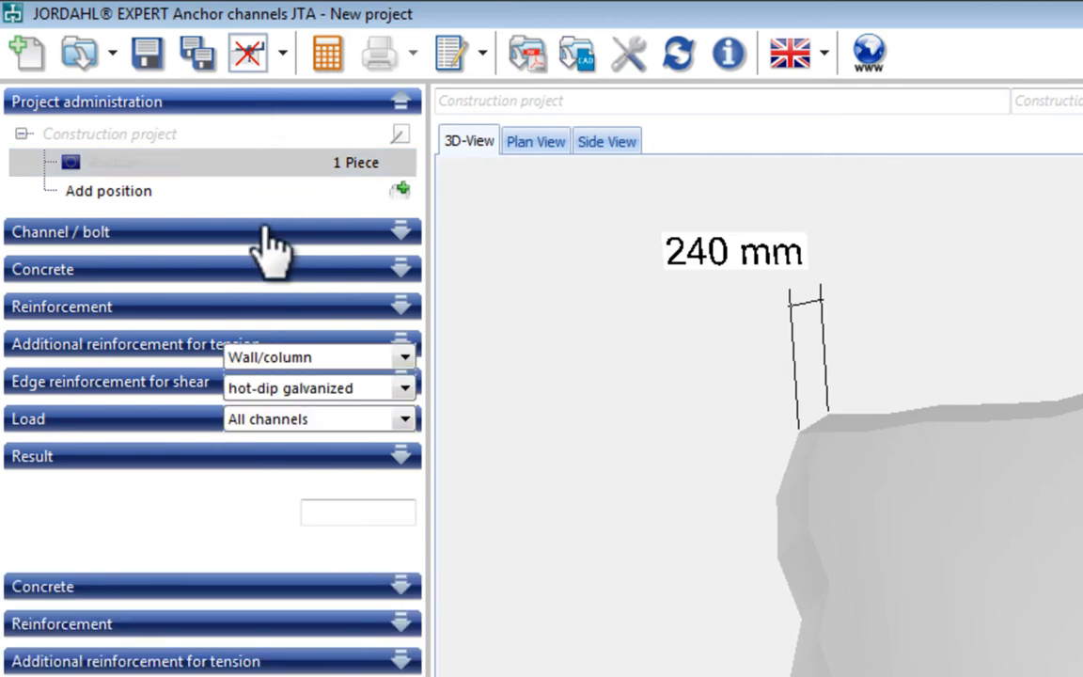
pyautogui.click(207, 231)
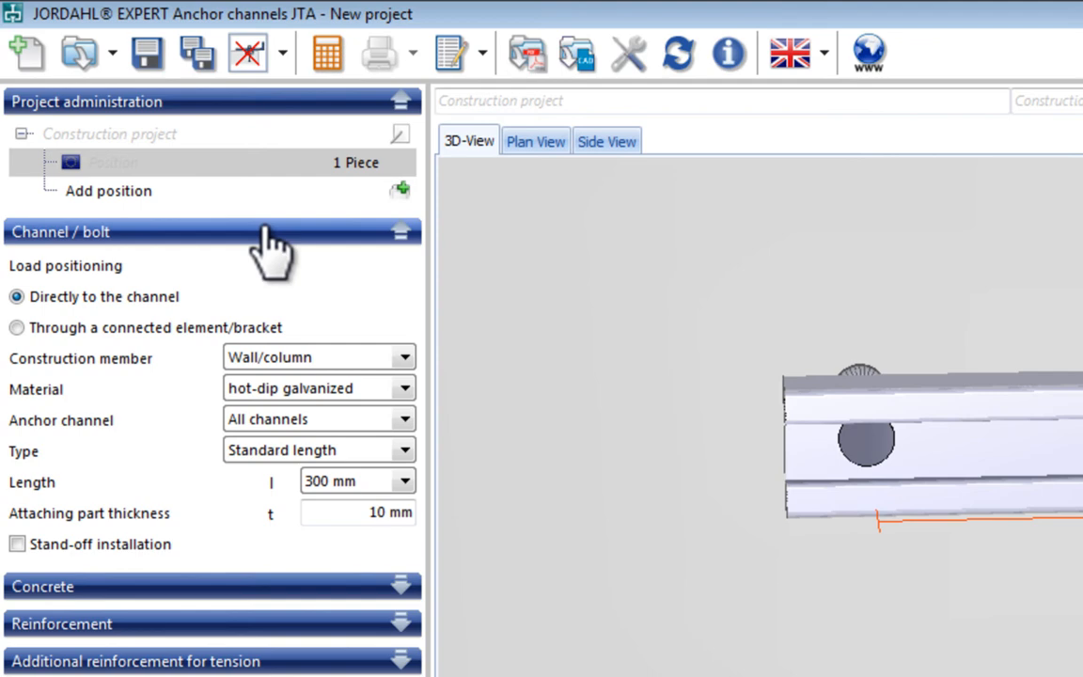
pyautogui.moveTo(361, 310)
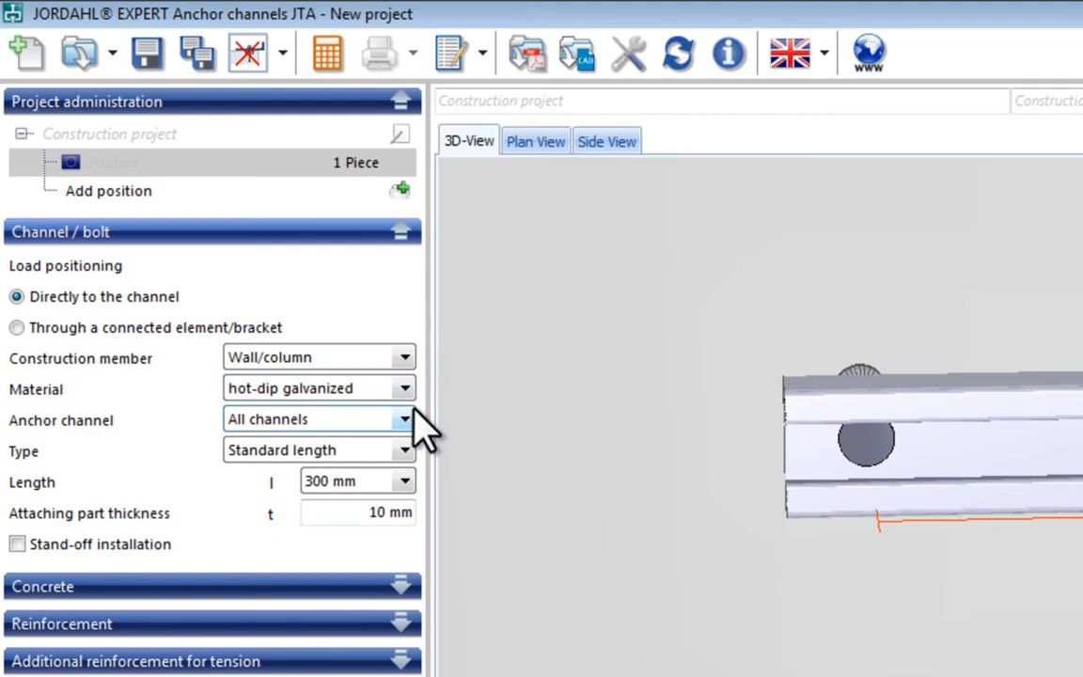
pyautogui.moveTo(424, 442)
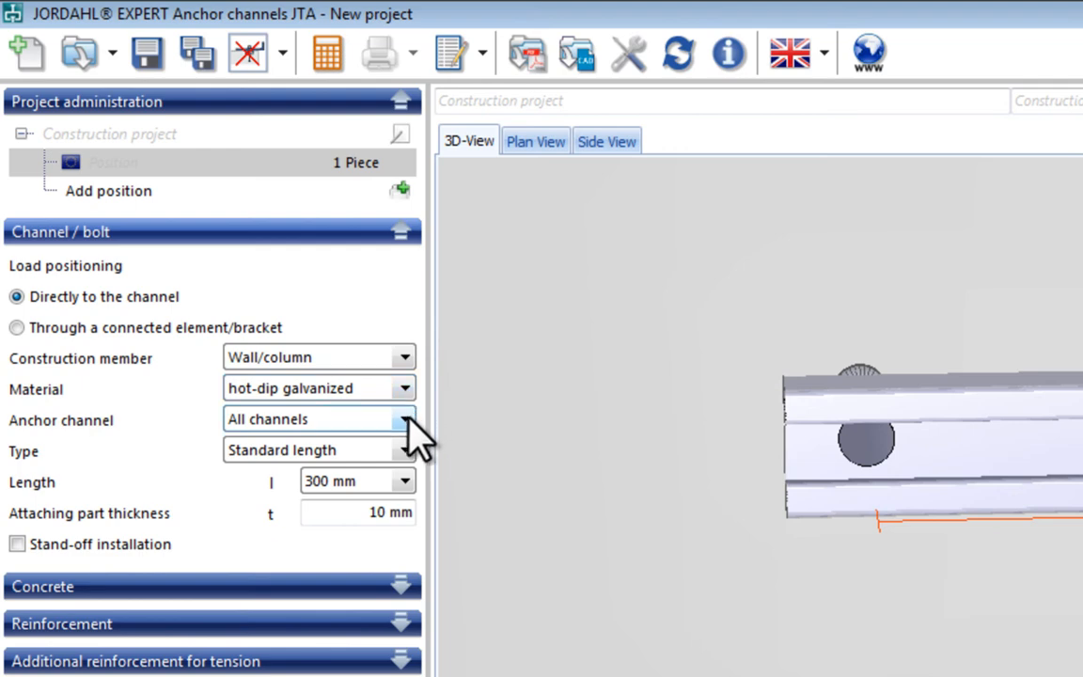
pyautogui.click(402, 449)
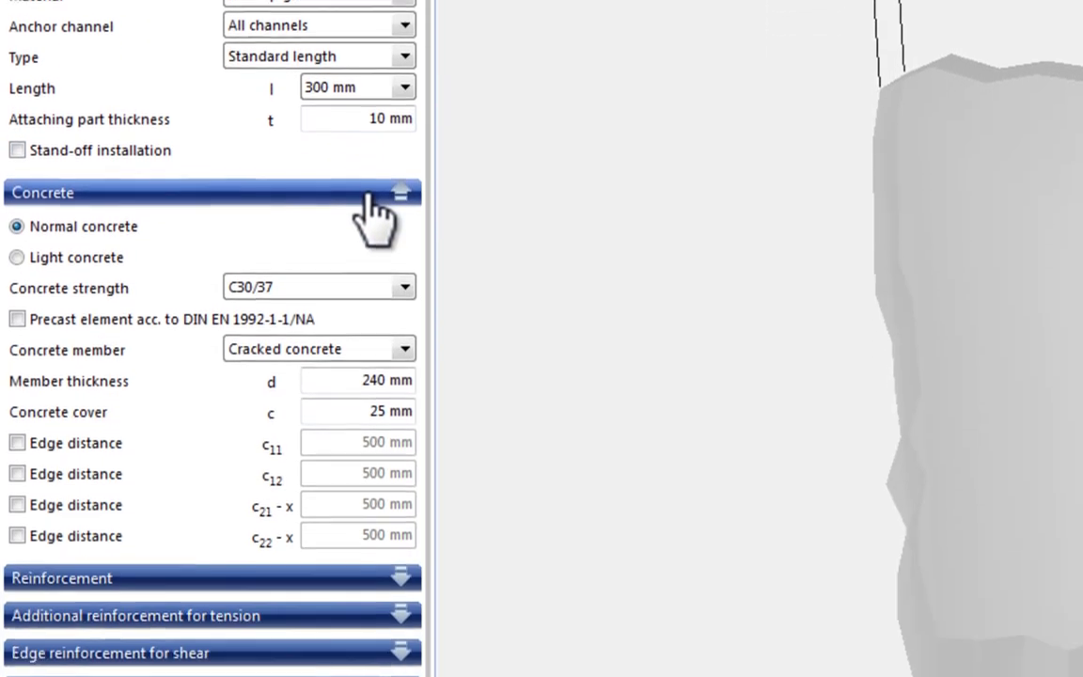
# - Keep concrete strength C30/37 and enable the c11 edge distance for the 200 mm wall
pyautogui.click(405, 286)
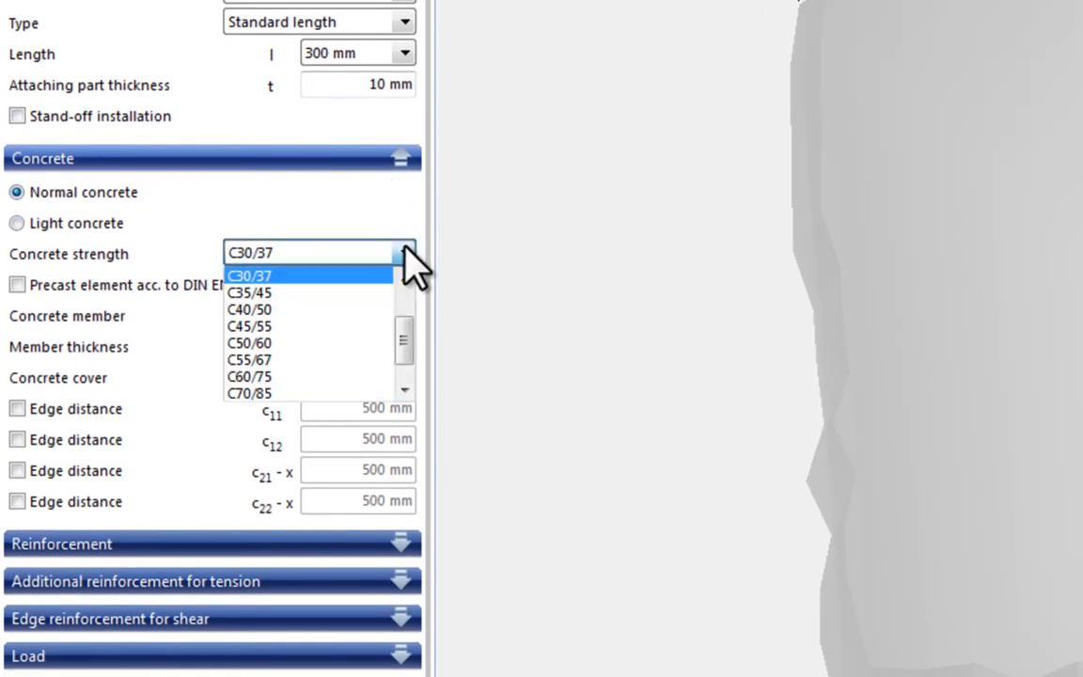
pyautogui.click(250, 274)
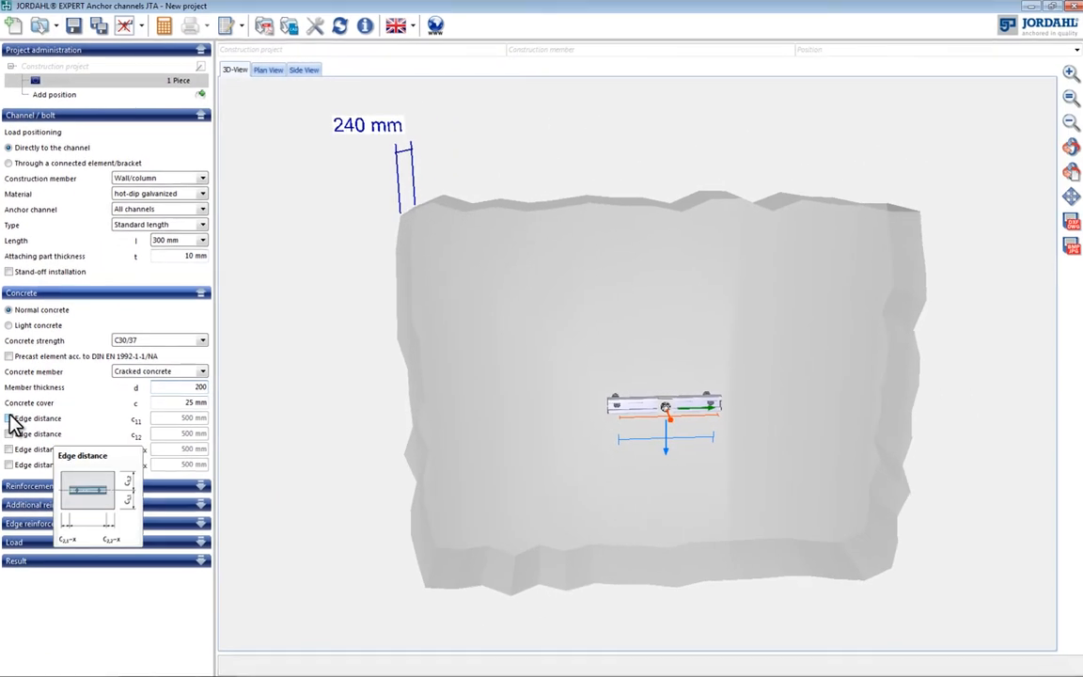
pyautogui.click(7, 418)
pyautogui.write('90')
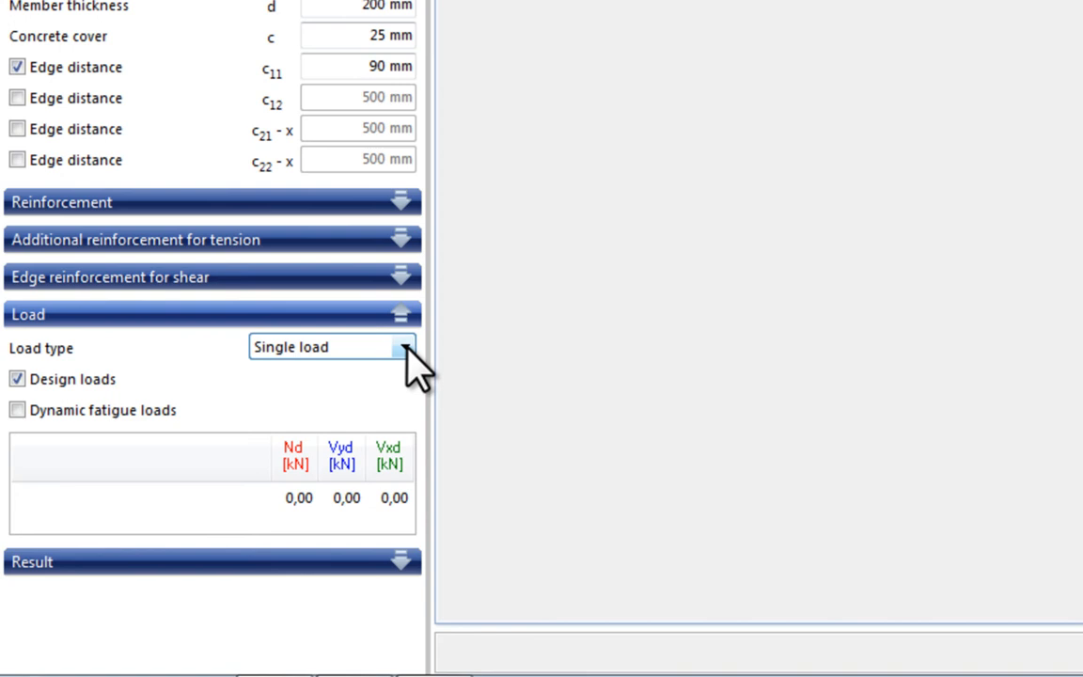
# - Set a pair load with 150 mm load distance and tension value Nd = 4,5
pyautogui.click(406, 346)
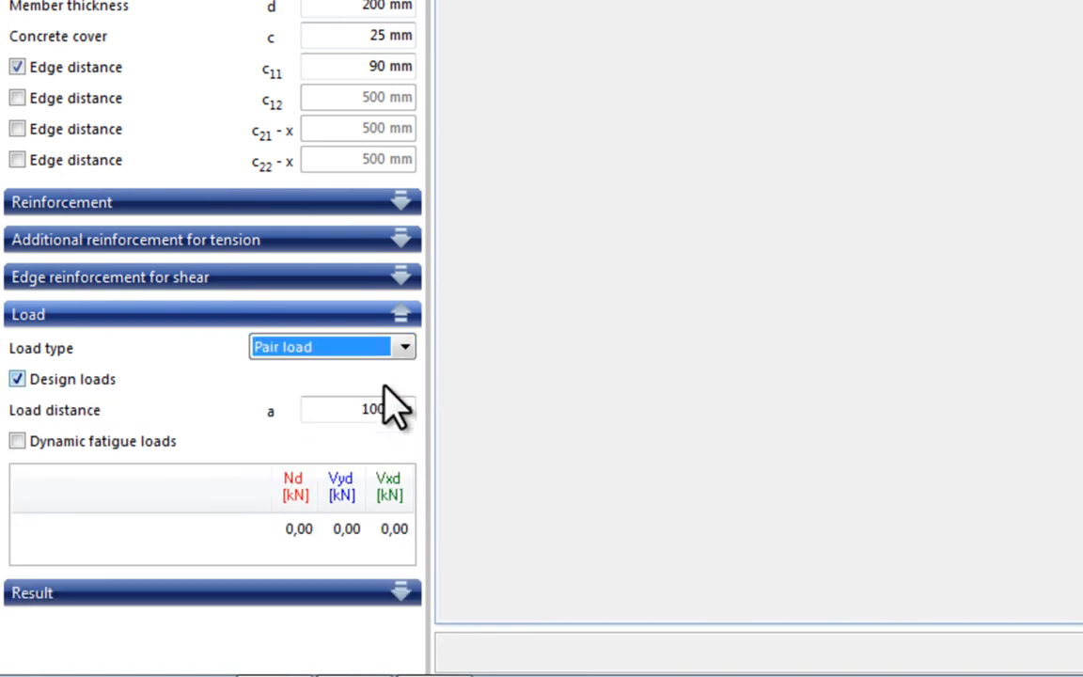
pyautogui.click(357, 410)
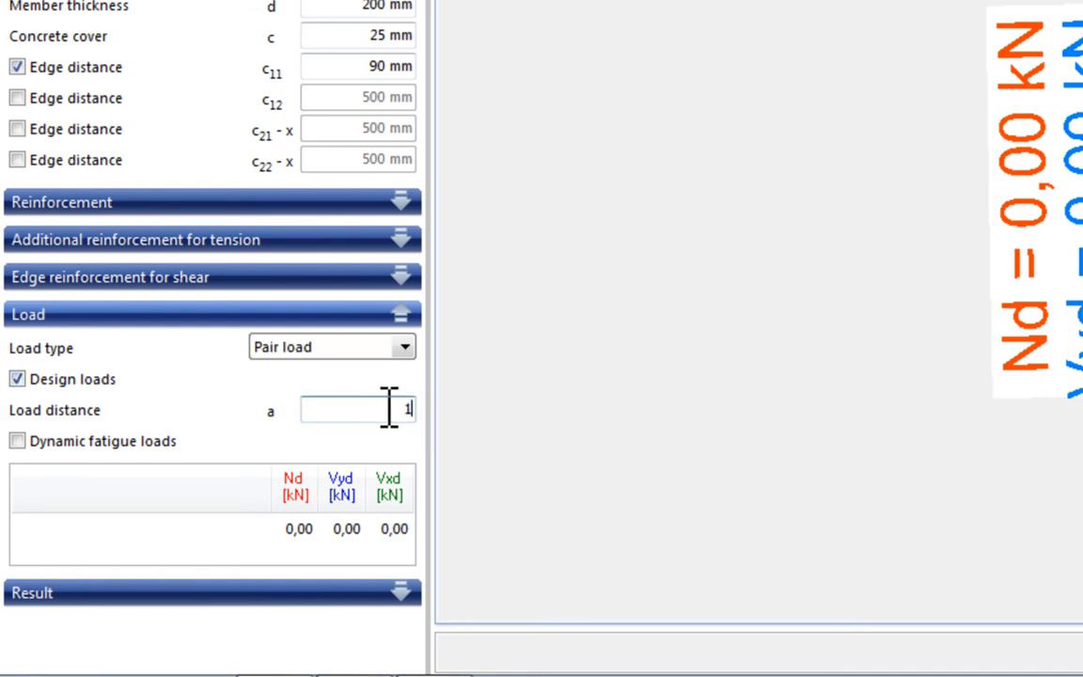
pyautogui.write('150 mm')
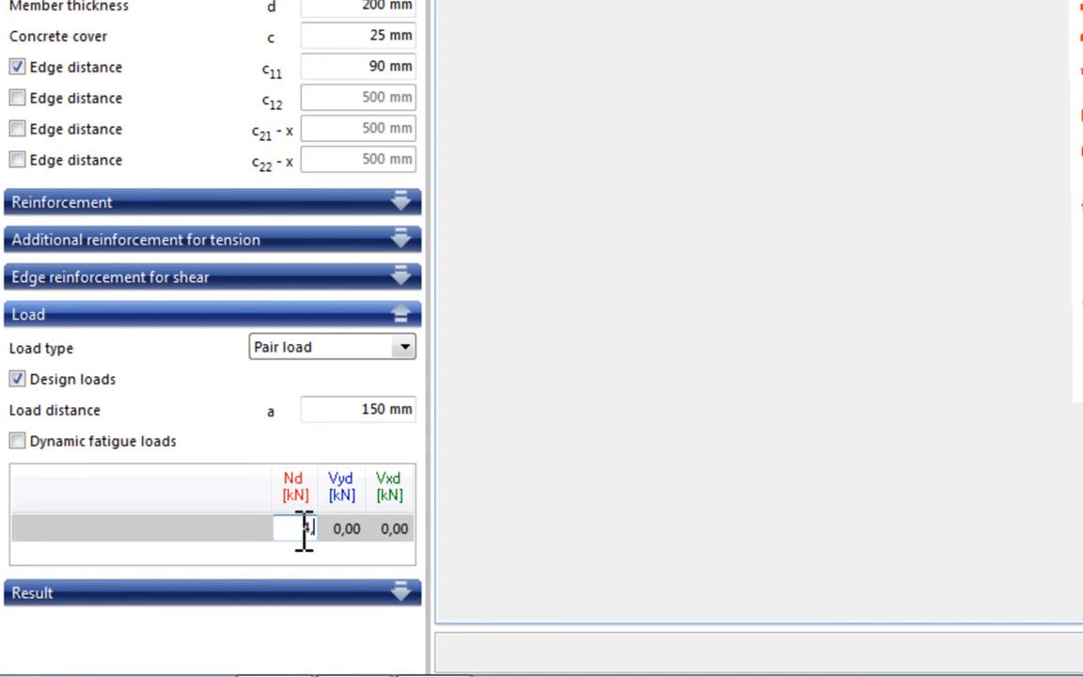
pyautogui.write('4,5')
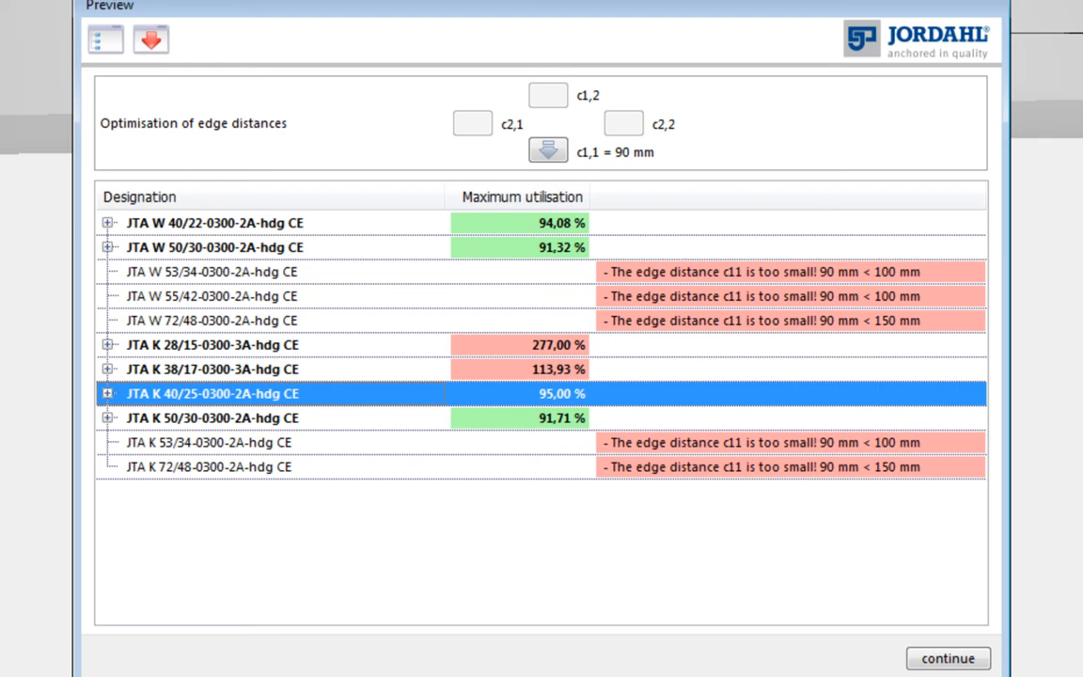
pyautogui.moveTo(225, 395)
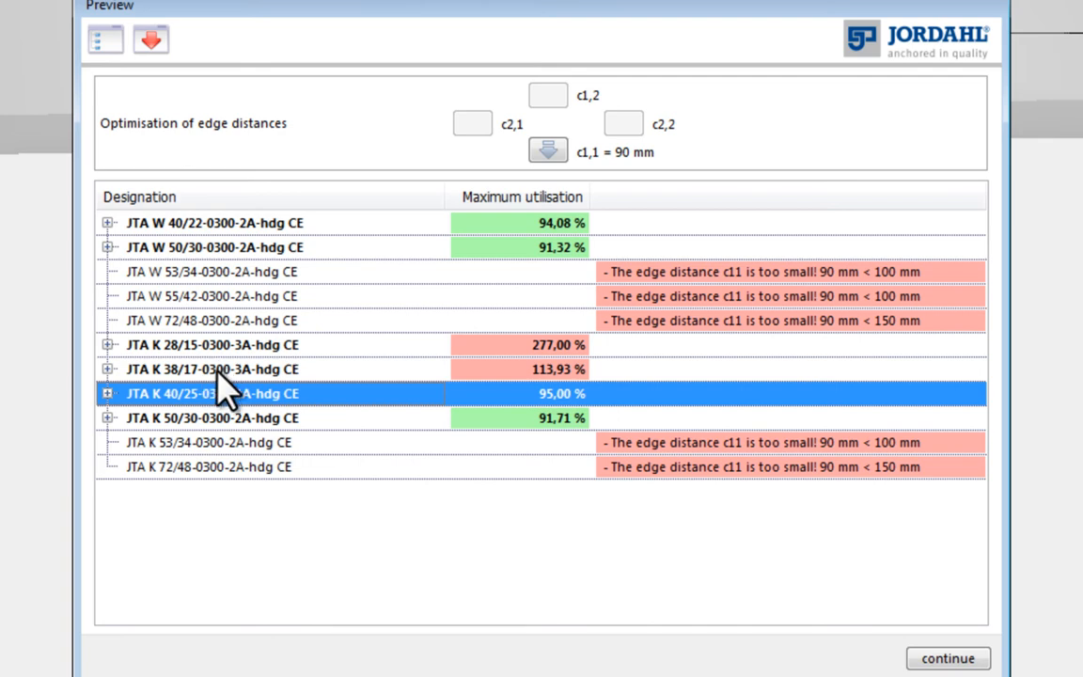
# - Select JTA K 38/17-0300-3A-hdg CE from the preview list and optimise its edge distances
pyautogui.click(217, 368)
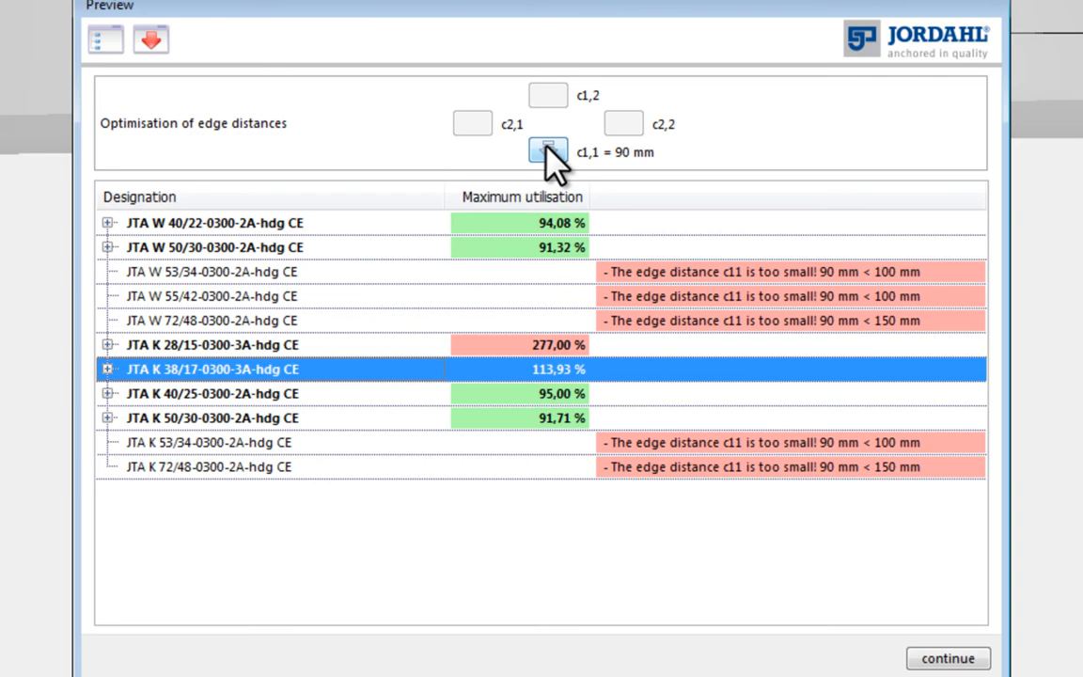
pyautogui.click(549, 150)
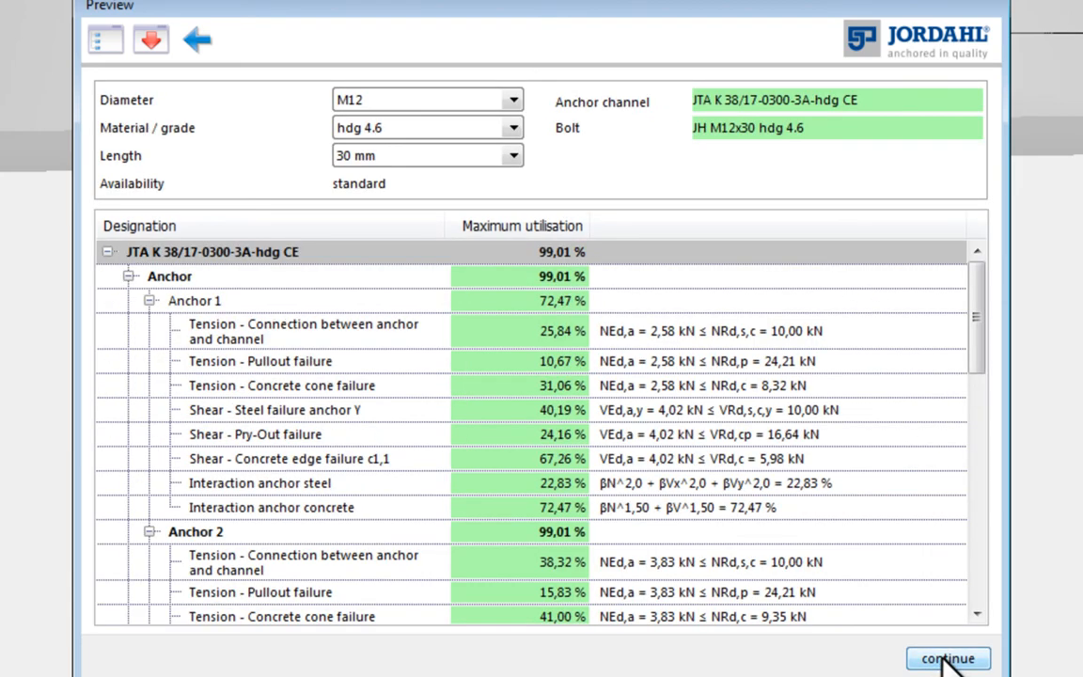
pyautogui.moveTo(818, 457)
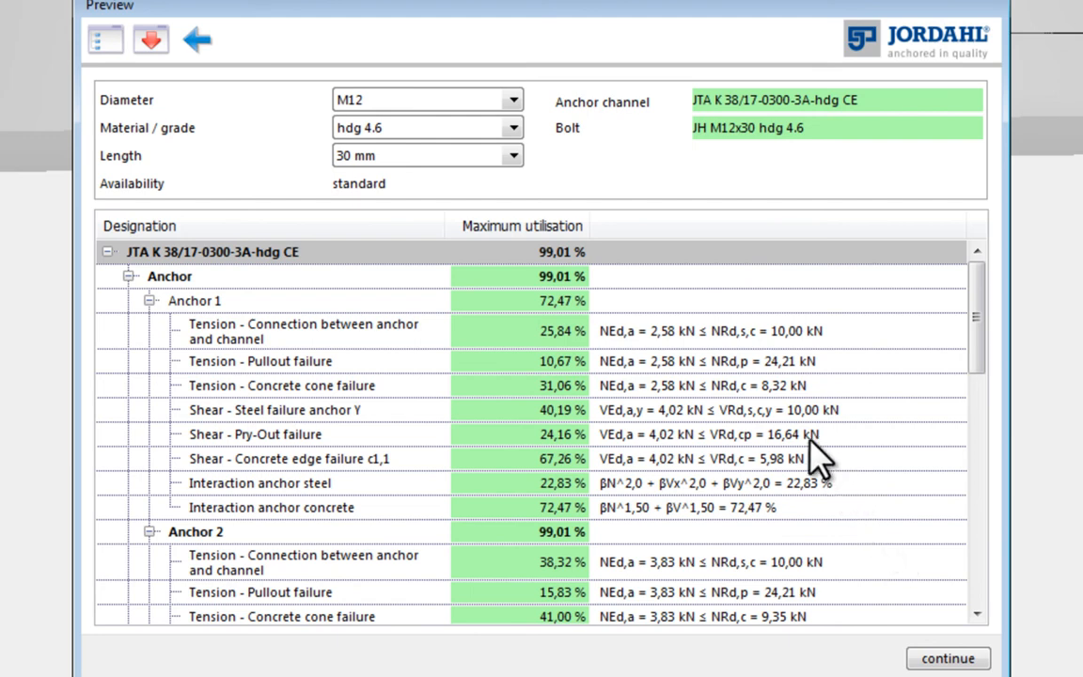
pyautogui.moveTo(335, 128)
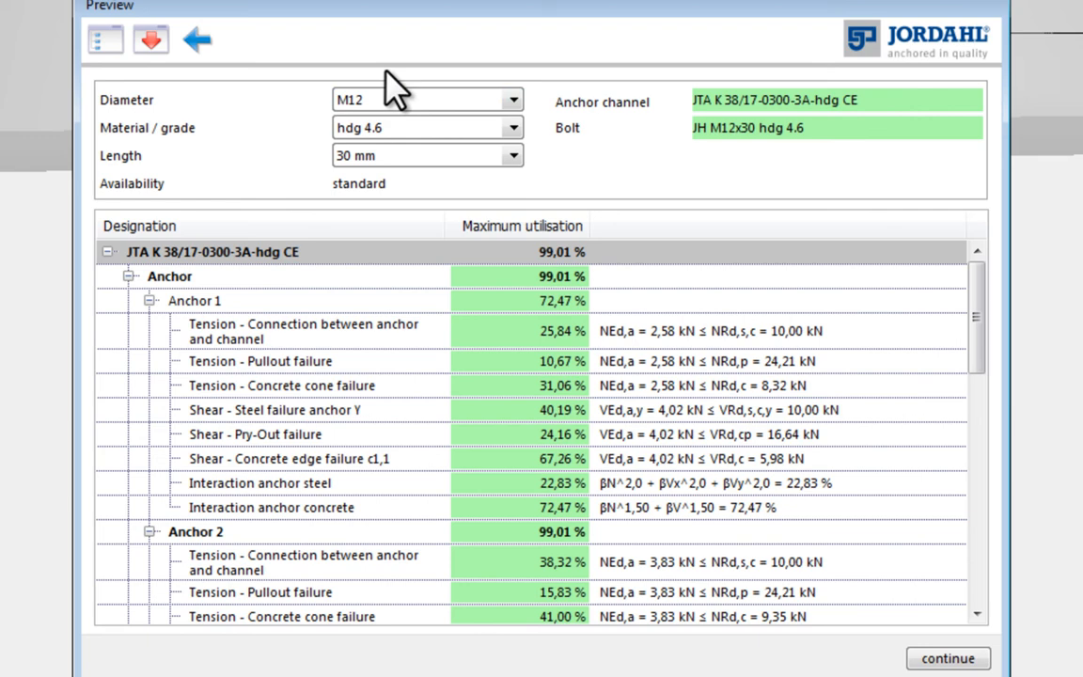
pyautogui.moveTo(788, 448)
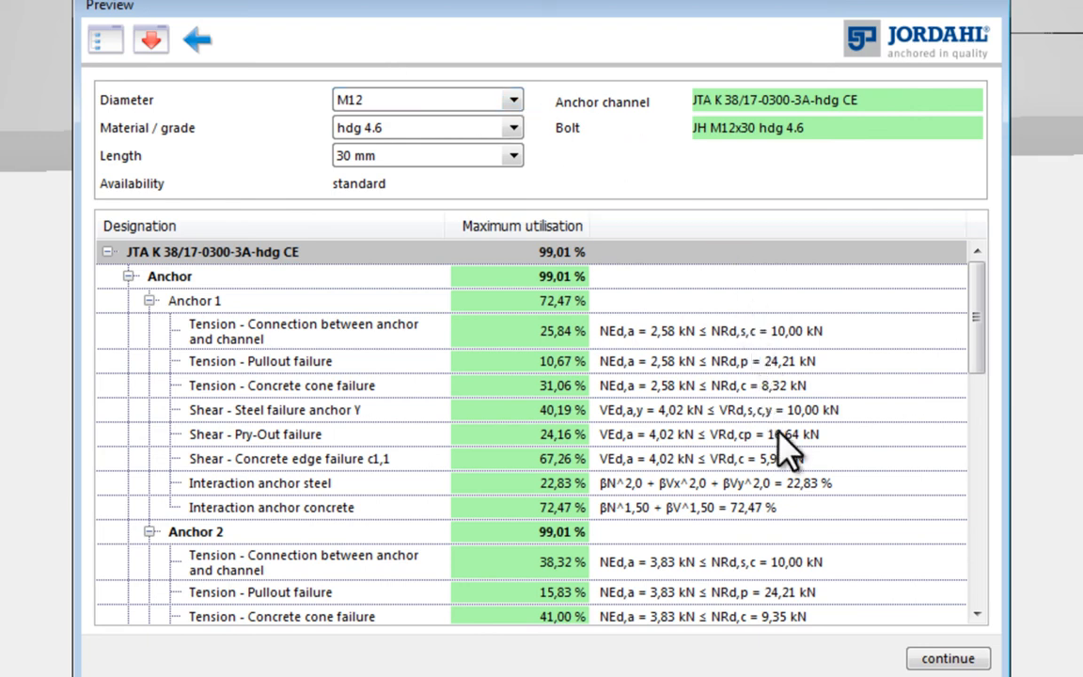
pyautogui.moveTo(948, 658)
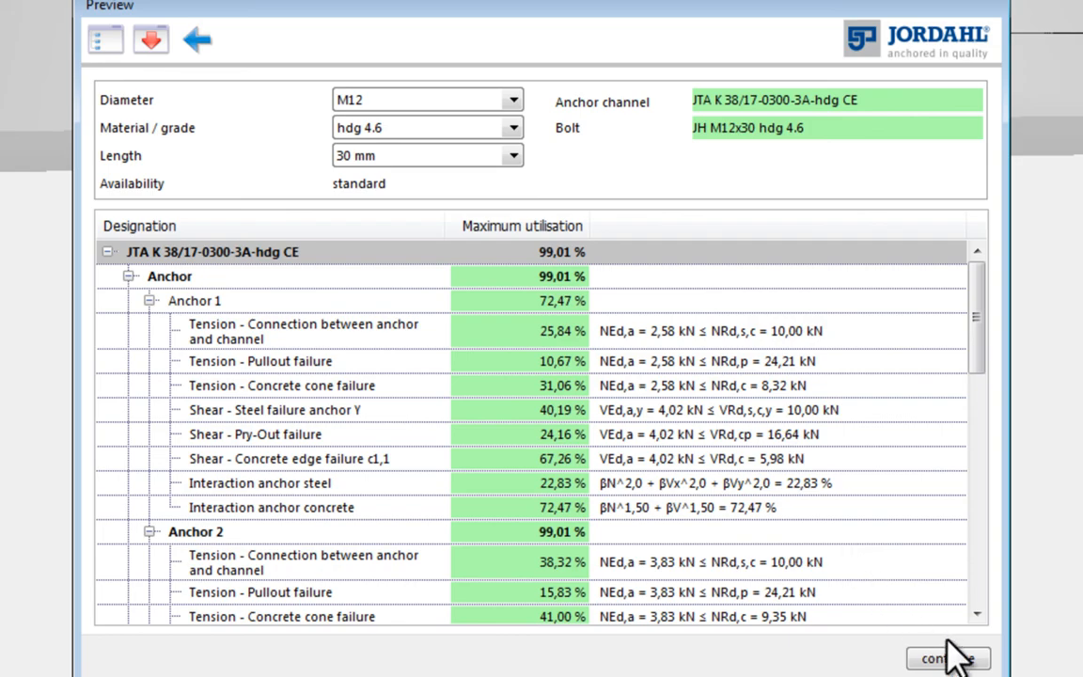
# - Accept JTA K 38/17 with M12 hdg 4.6 bolts at 99,01 % utilisation and return to the model
pyautogui.click(948, 658)
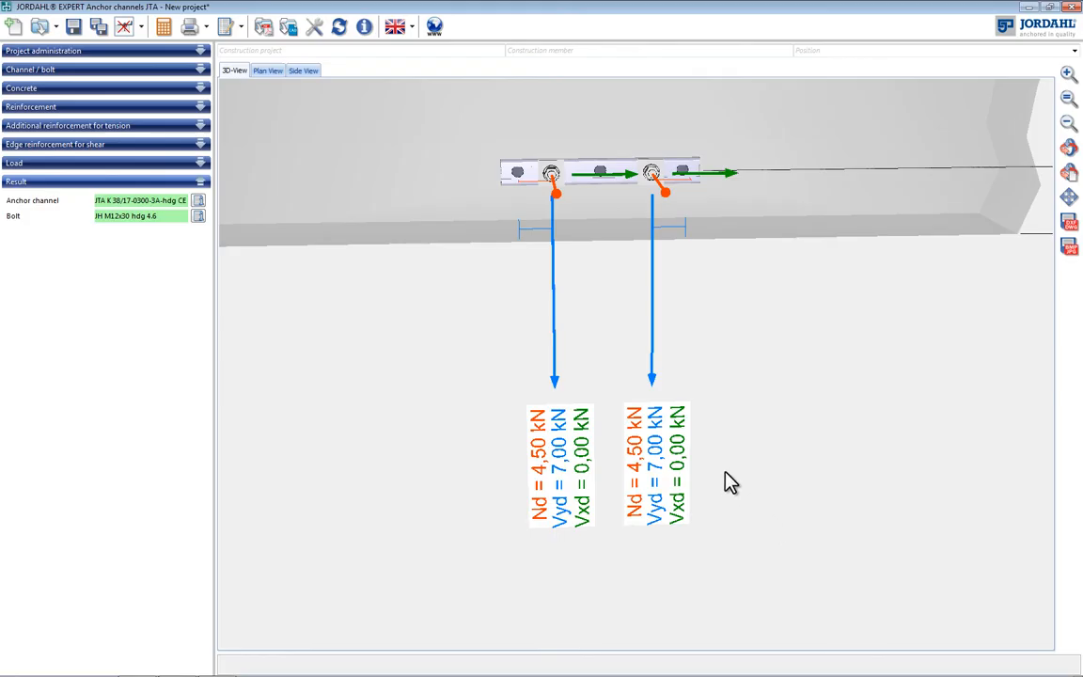
pyautogui.moveTo(594, 318)
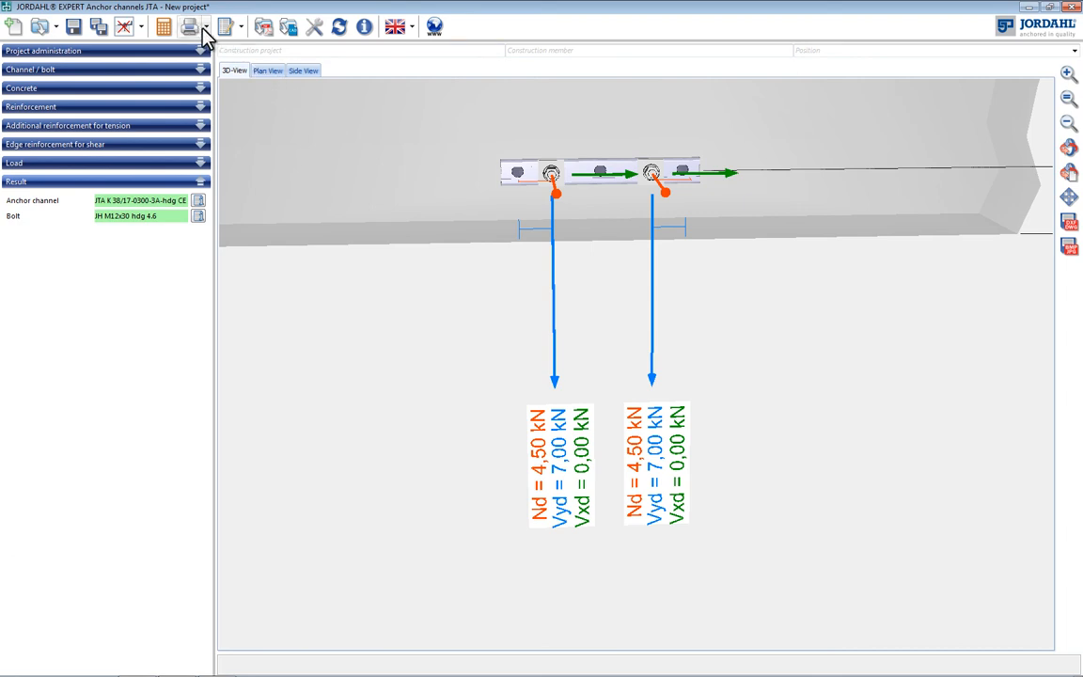
# - Produce the Full print out of the JTA K 38/17 calculation report
pyautogui.click(188, 26)
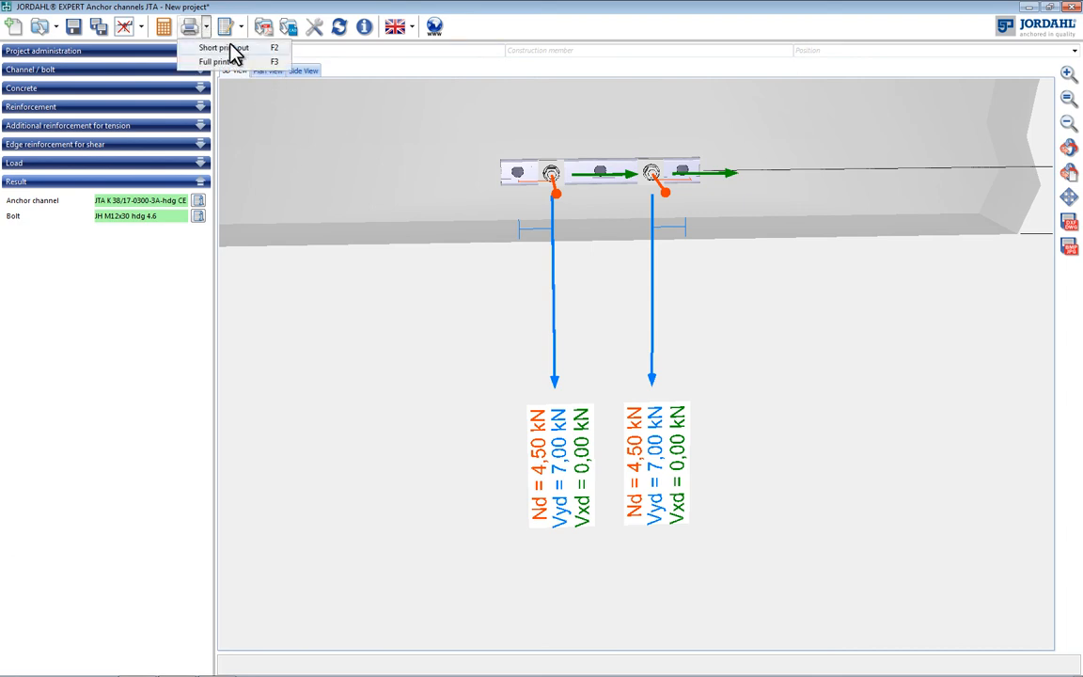
pyautogui.moveTo(237, 68)
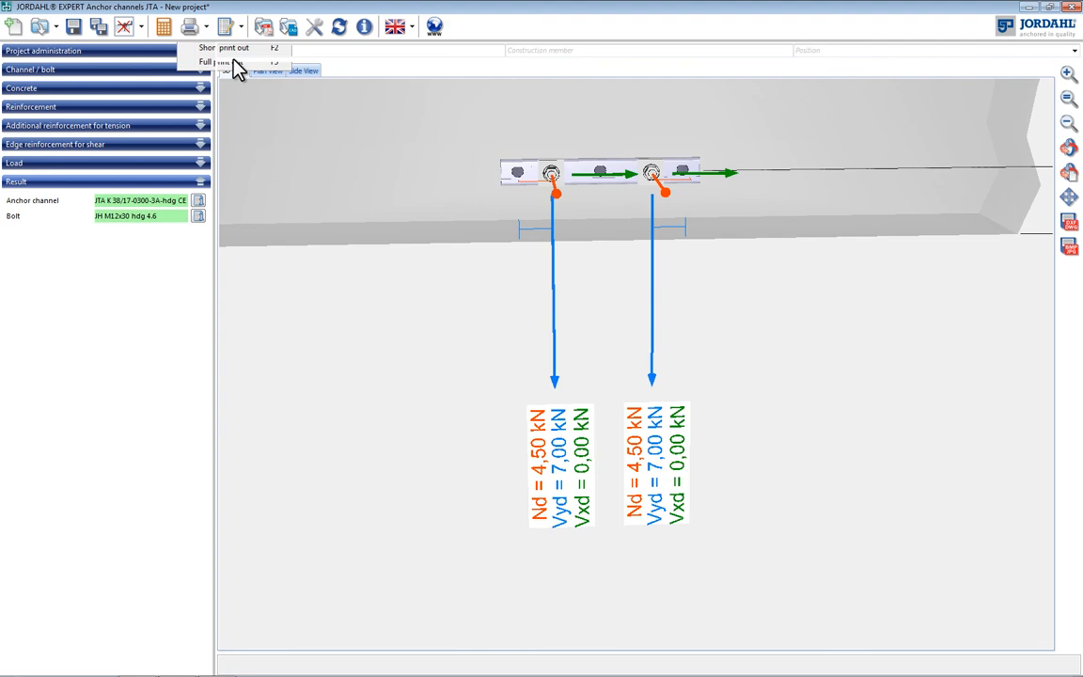
pyautogui.click(233, 62)
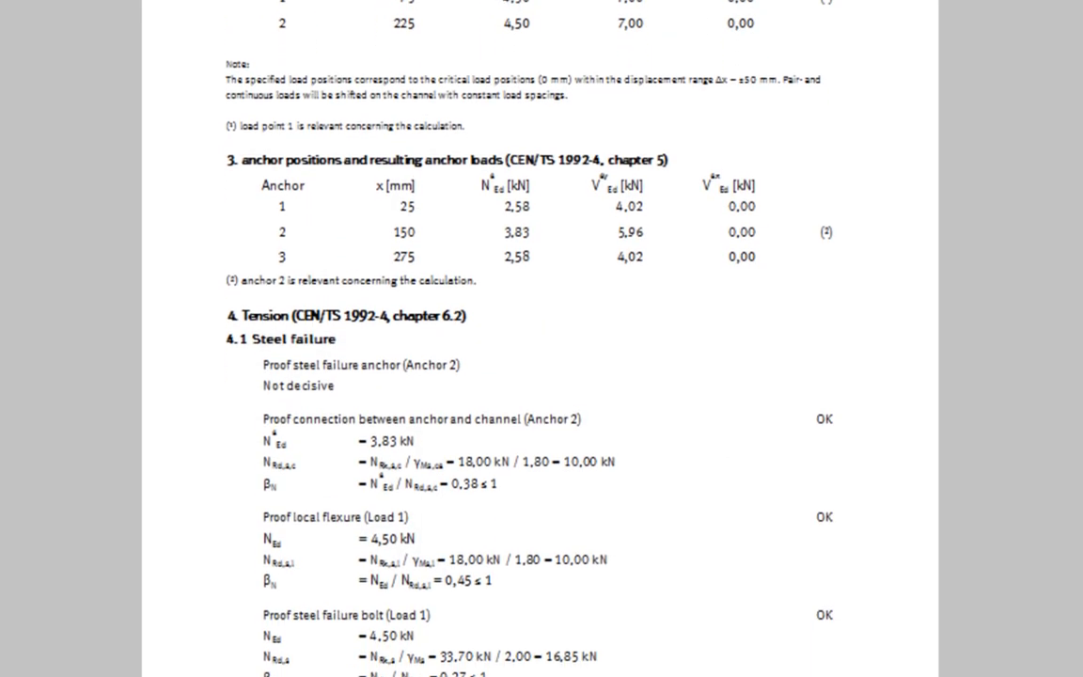
# - Scroll the report to the Summary of the calculations on page 5, then close the preview
pyautogui.scroll(-3)
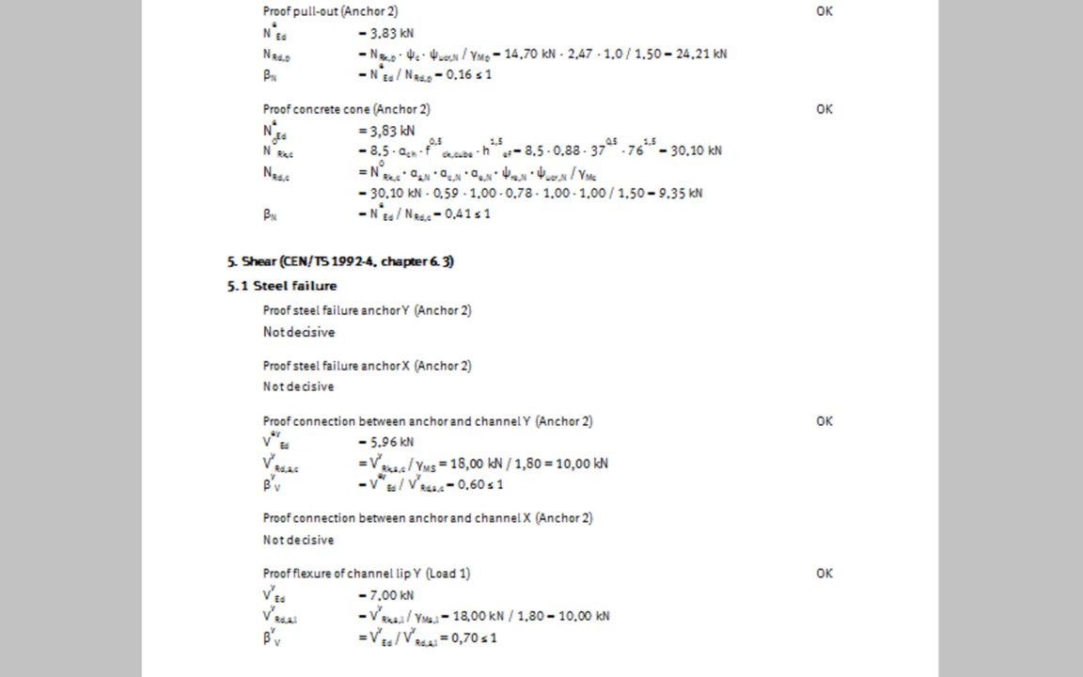
pyautogui.scroll(-3)
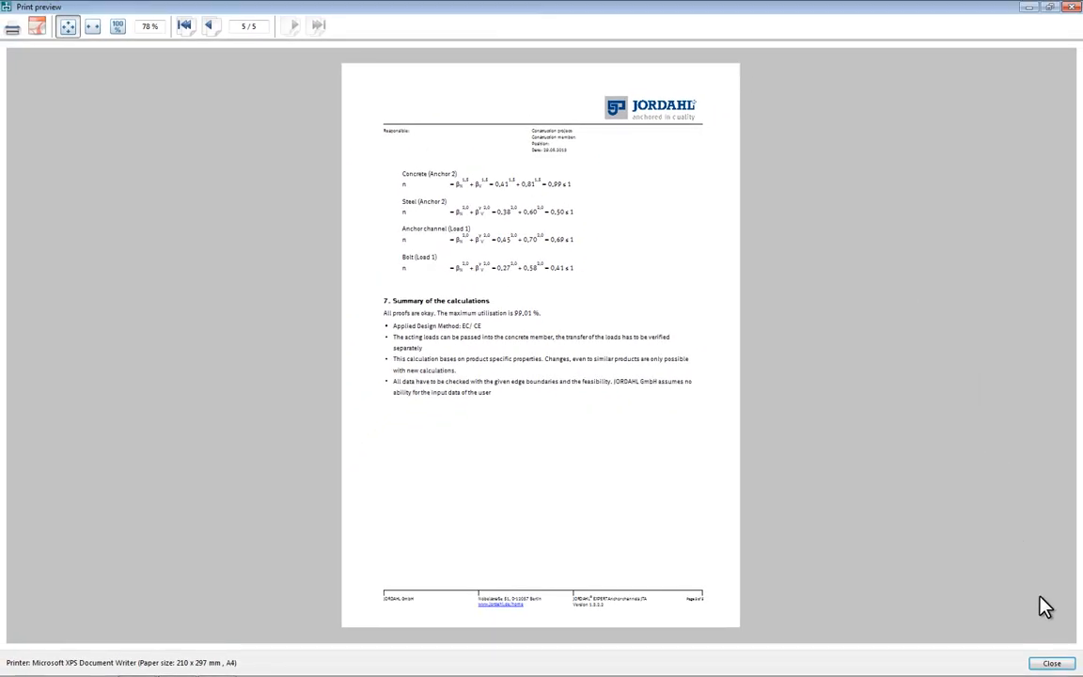
pyautogui.click(1049, 662)
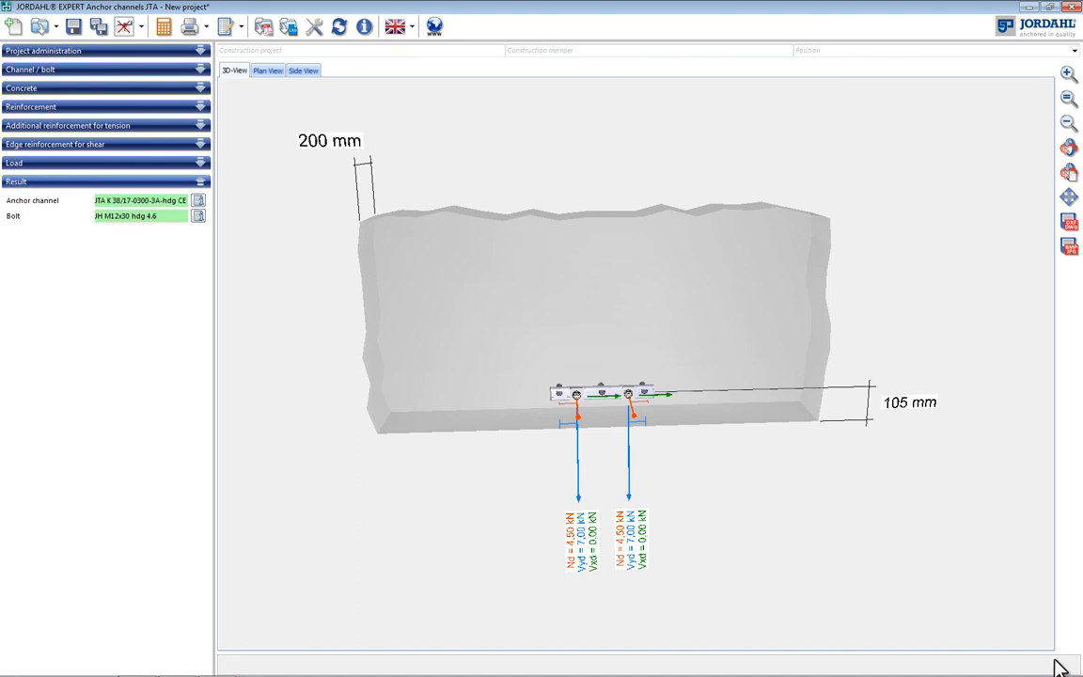
pyautogui.moveTo(1038, 632)
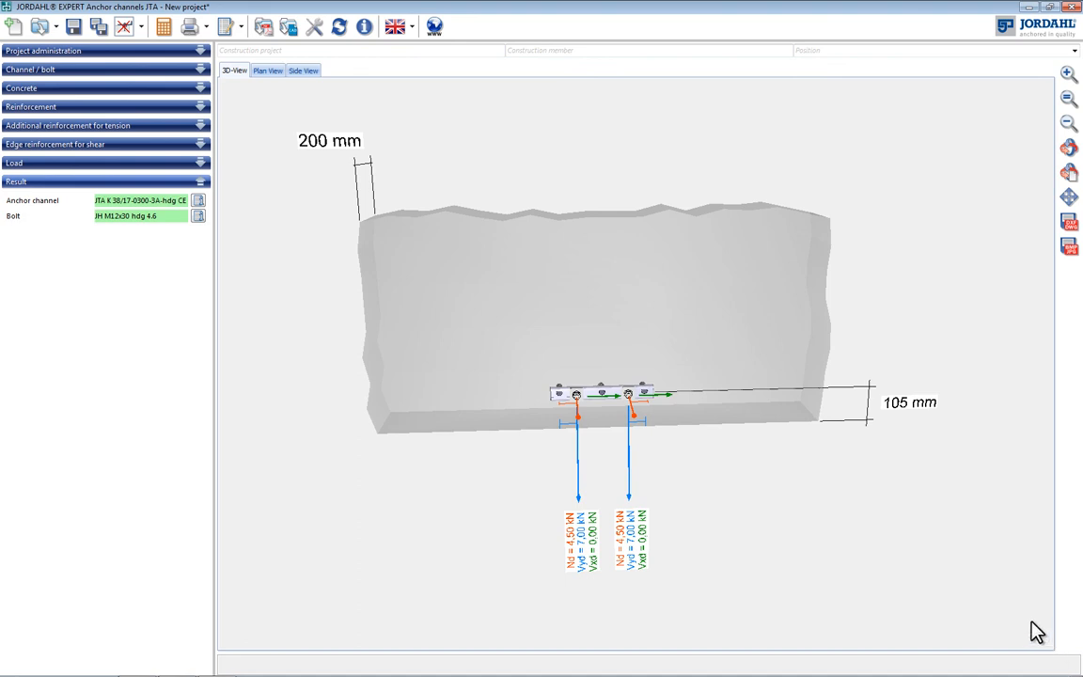
pyautogui.moveTo(829, 168)
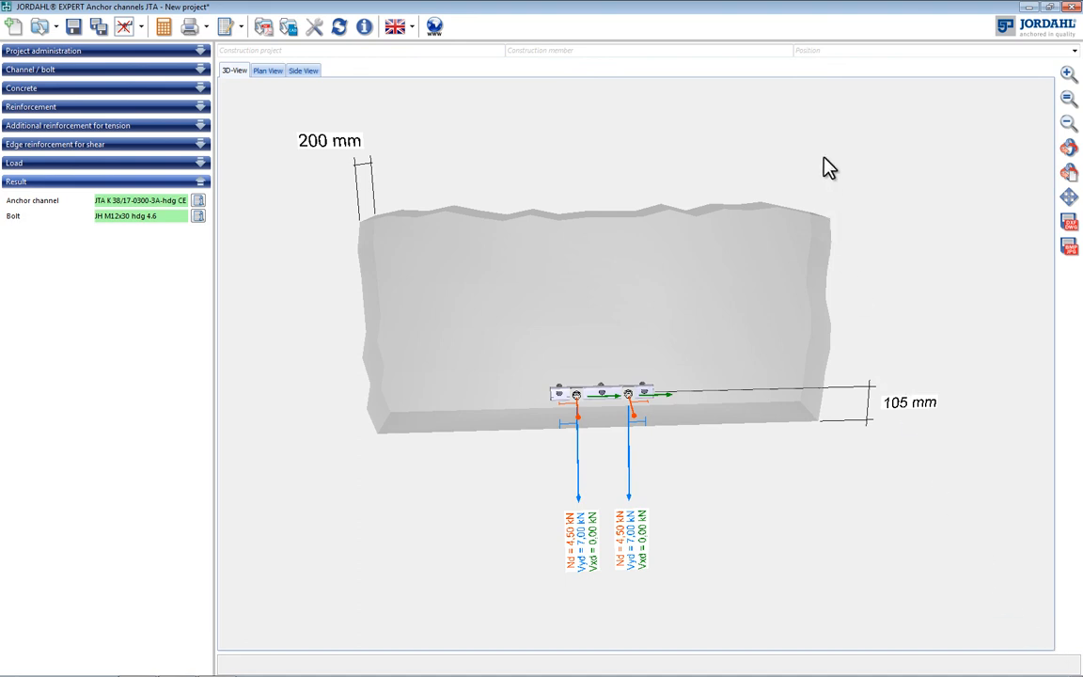